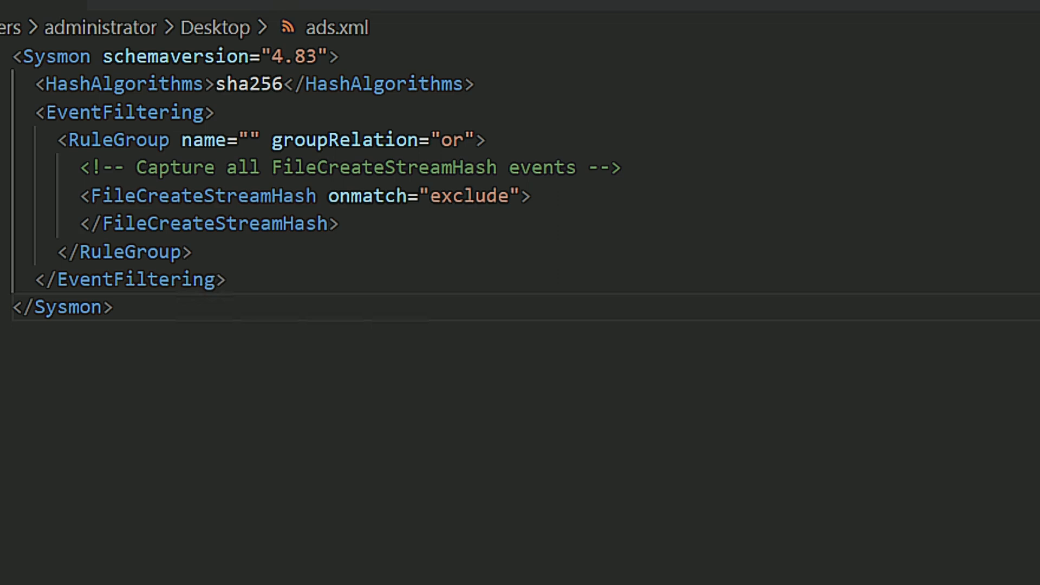
mouse_move(291, 224)
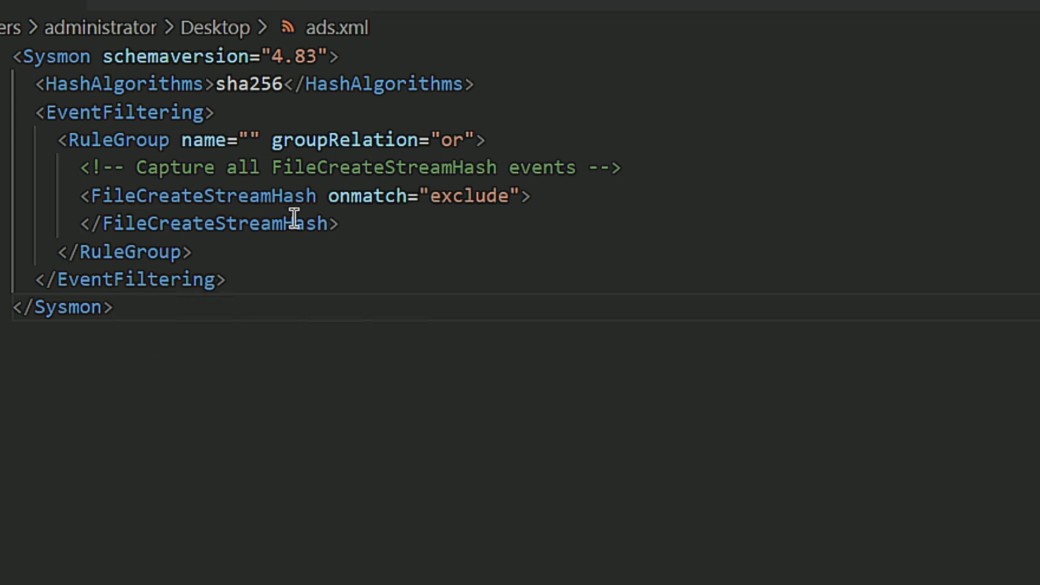
mouse_move(359, 197)
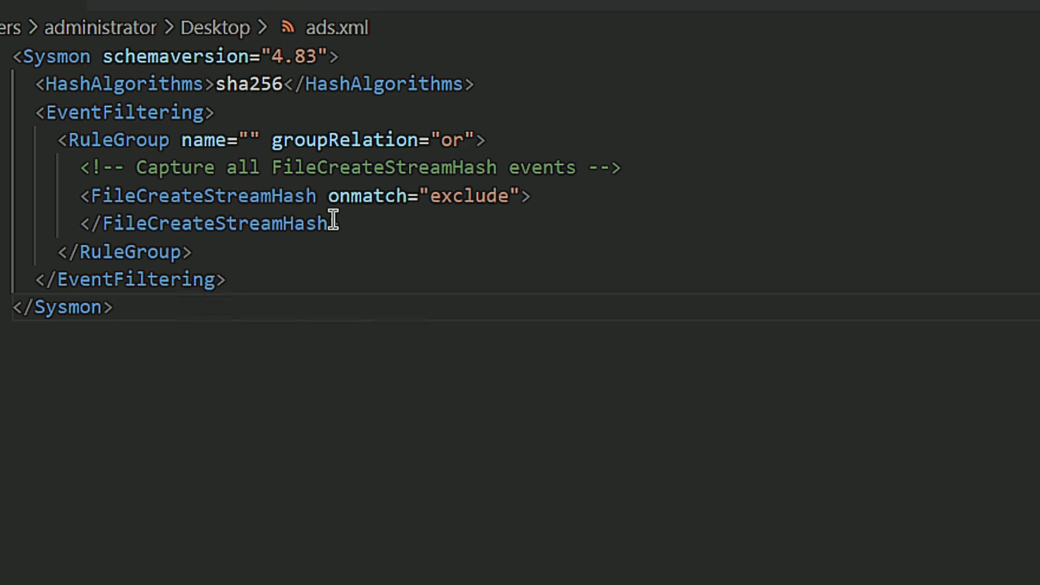
mouse_move(359, 223)
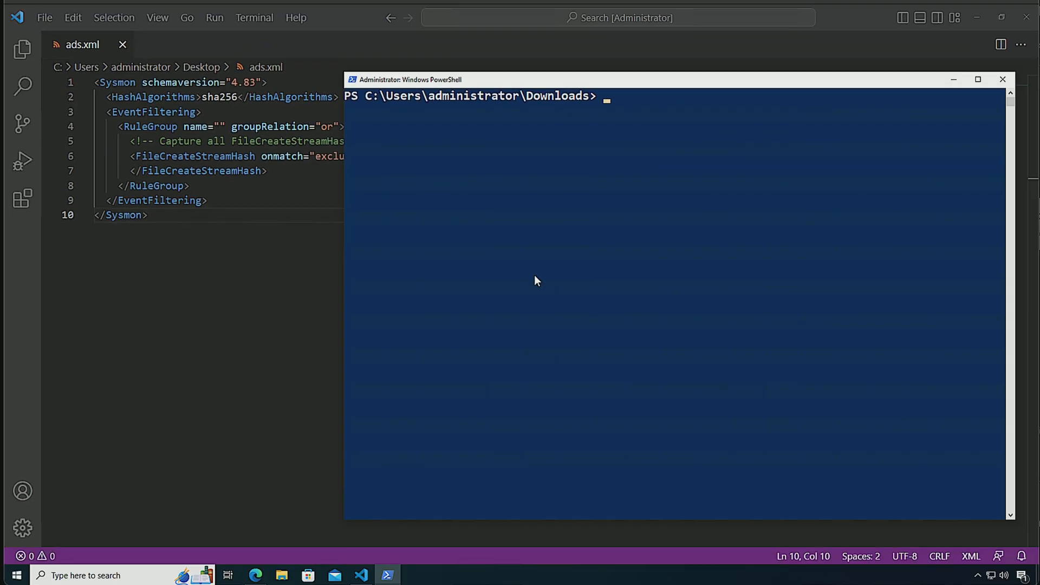
- Run sysmon -c to print the active ads.xml configuration with its FileCreateStreamHash rule
type("sysmon -c")
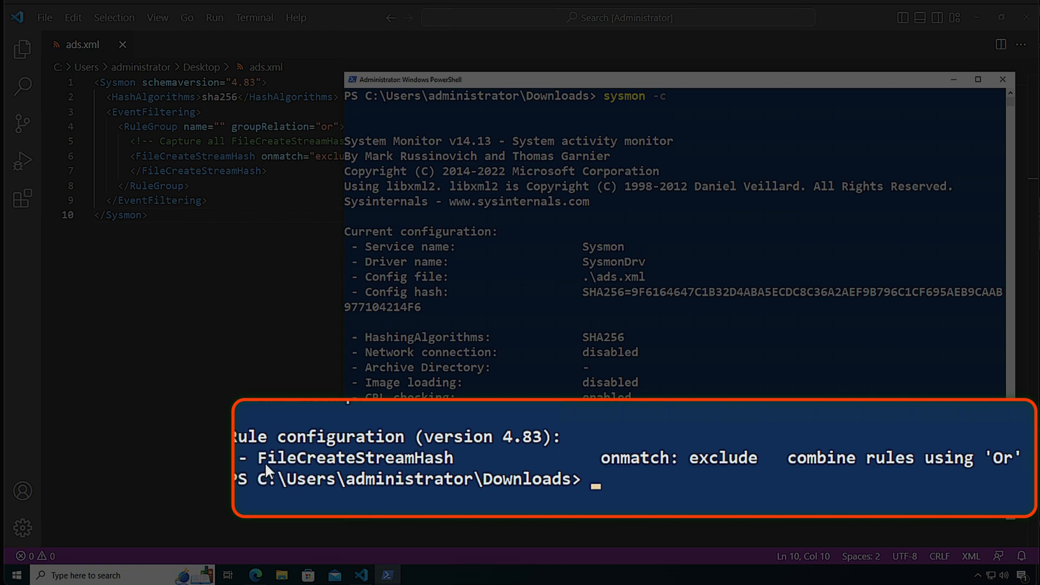
mouse_move(653, 470)
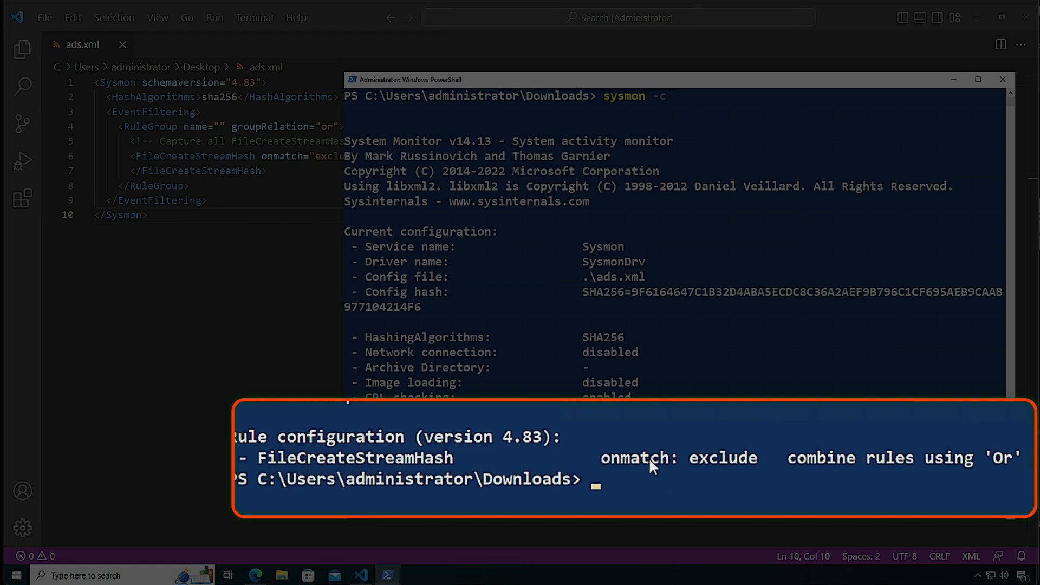
mouse_move(804, 425)
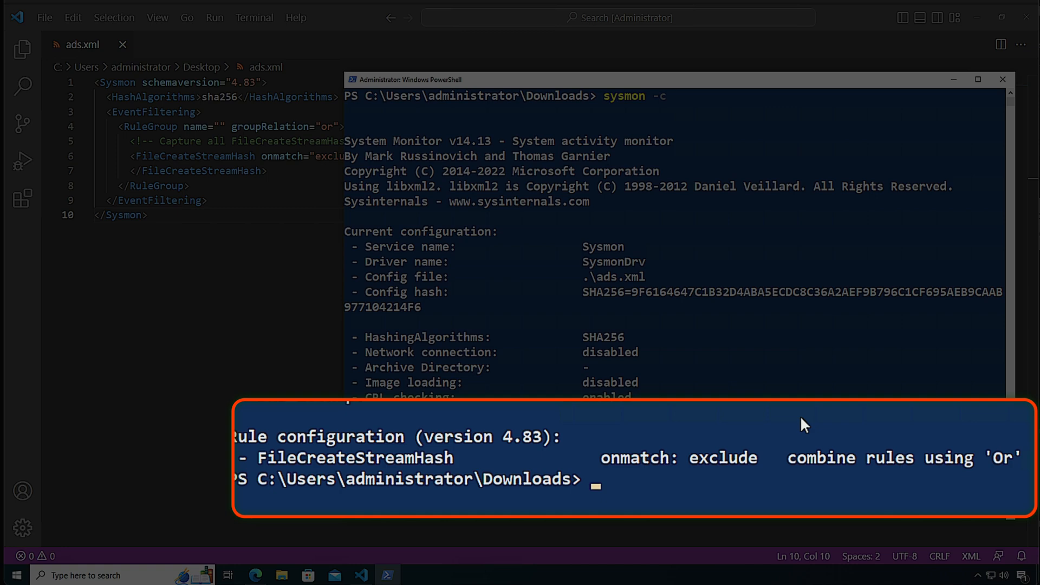
- List the contents of the Downloads folder with ls
type("ls")
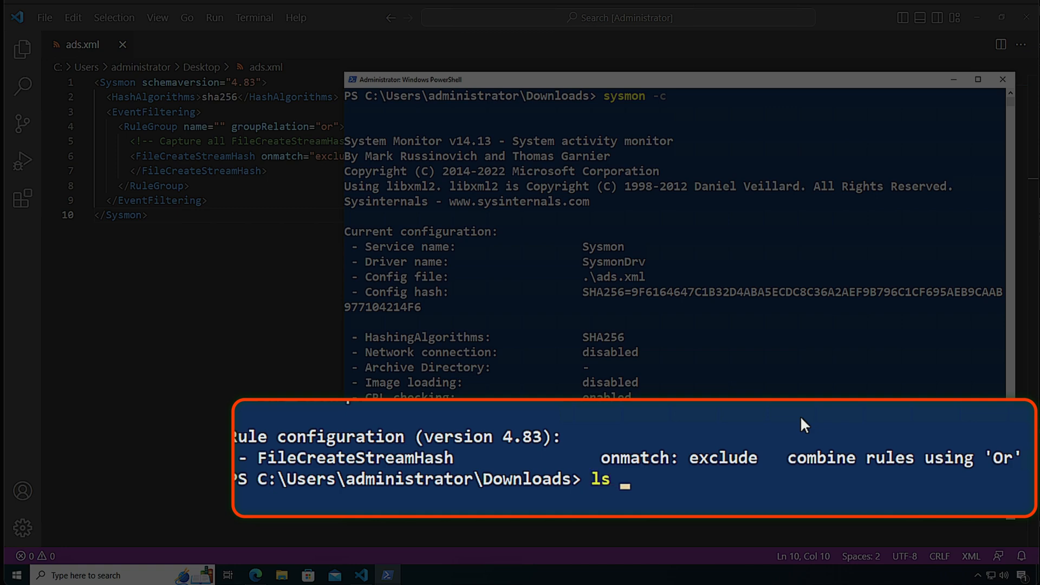
key("Enter")
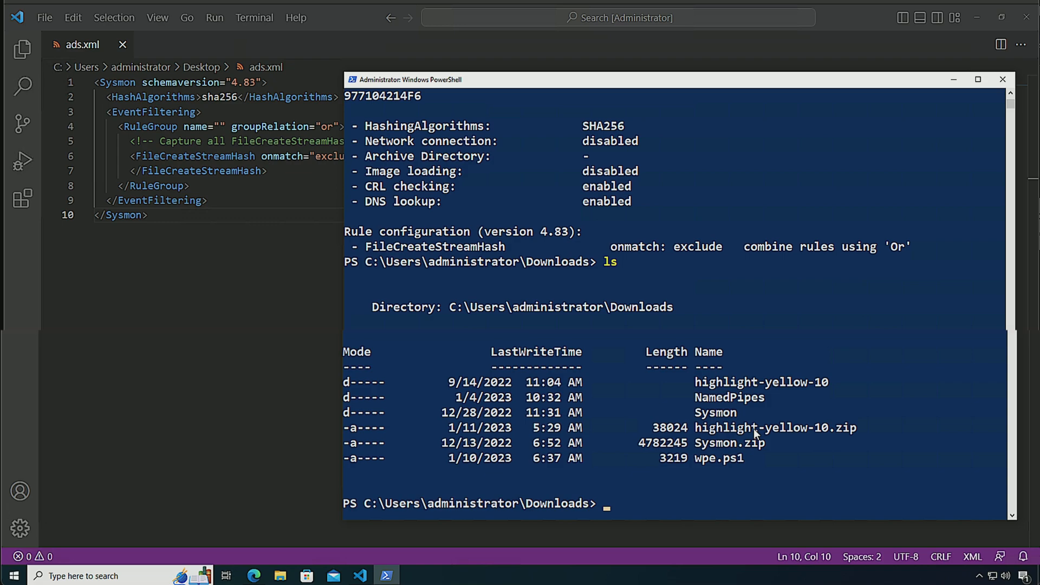
- Run get-item .\wpe.ps1 -stream * showing only its 3219-byte $DATA stream
type("get")
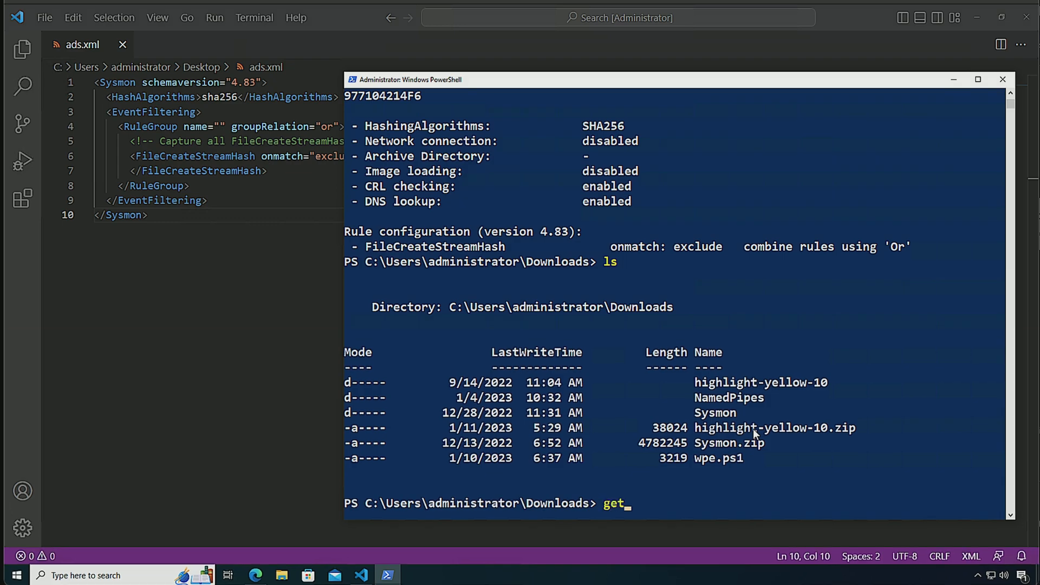
type("-item")
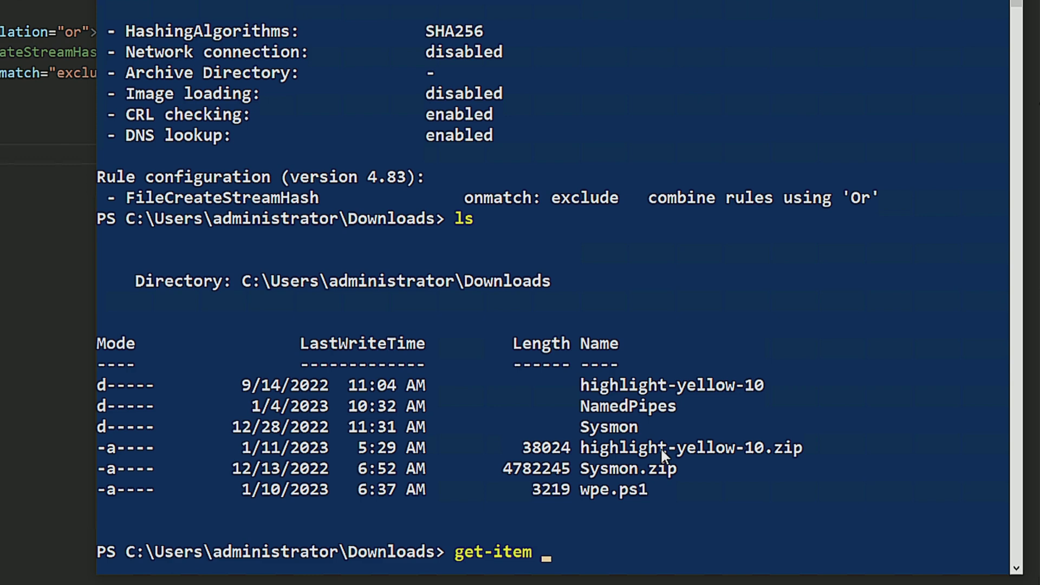
type(".\\wpe")
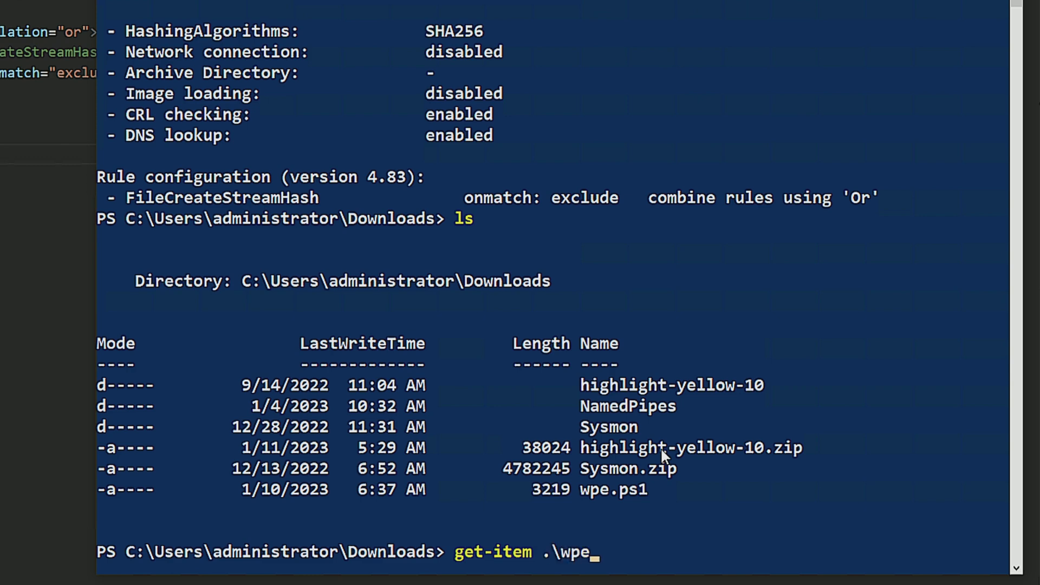
type(".ps1 -st")
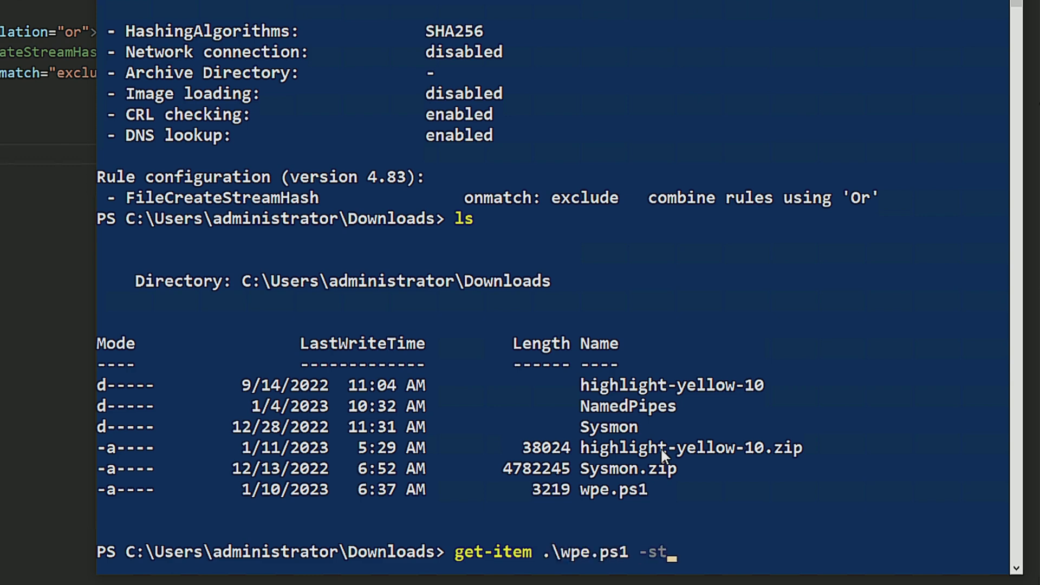
type("ream *")
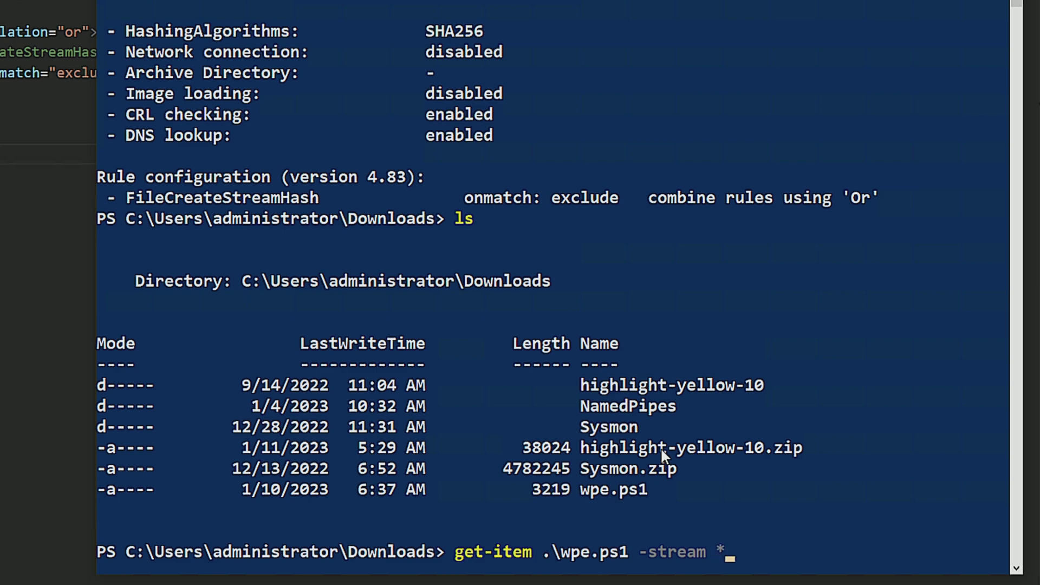
key("Enter")
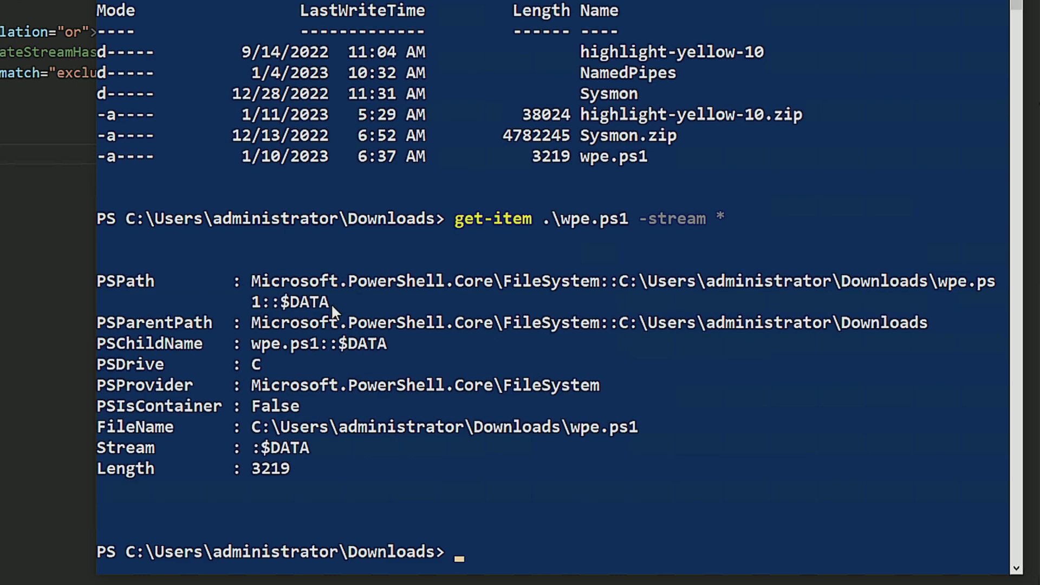
mouse_move(284, 316)
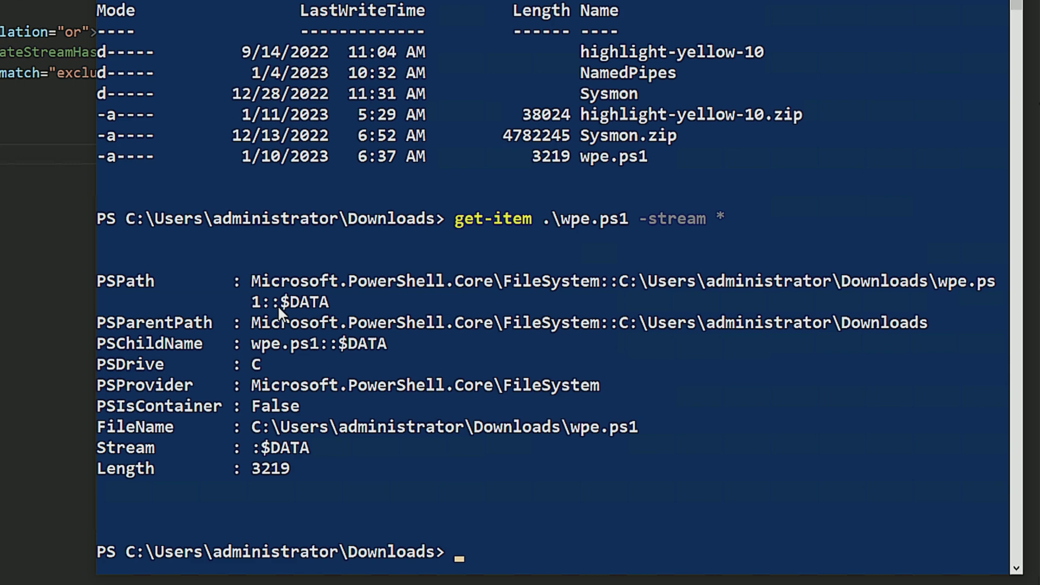
mouse_move(275, 395)
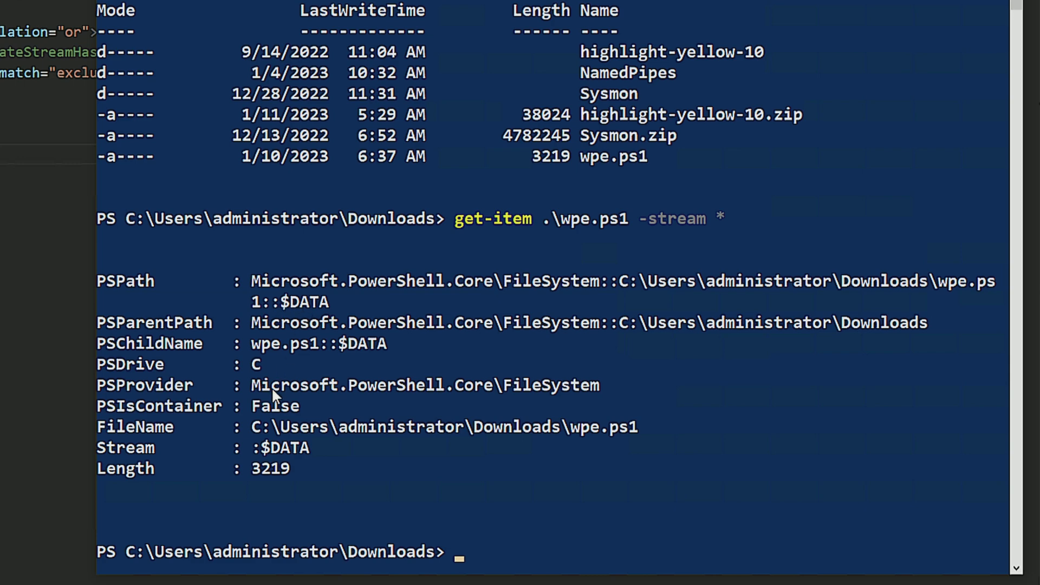
mouse_move(286, 455)
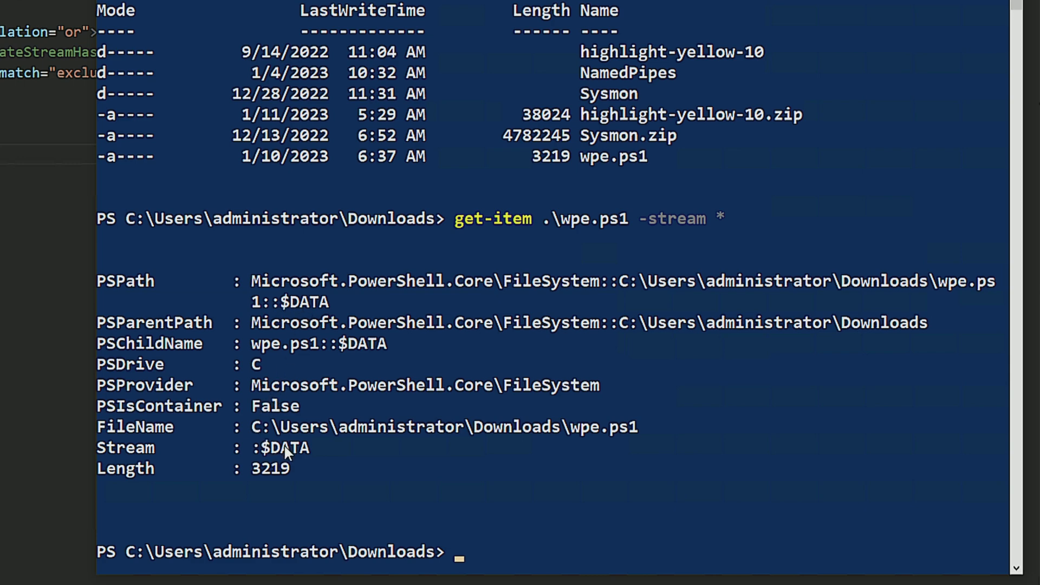
mouse_move(765, 261)
type("get-item .\\Sysmon\\")
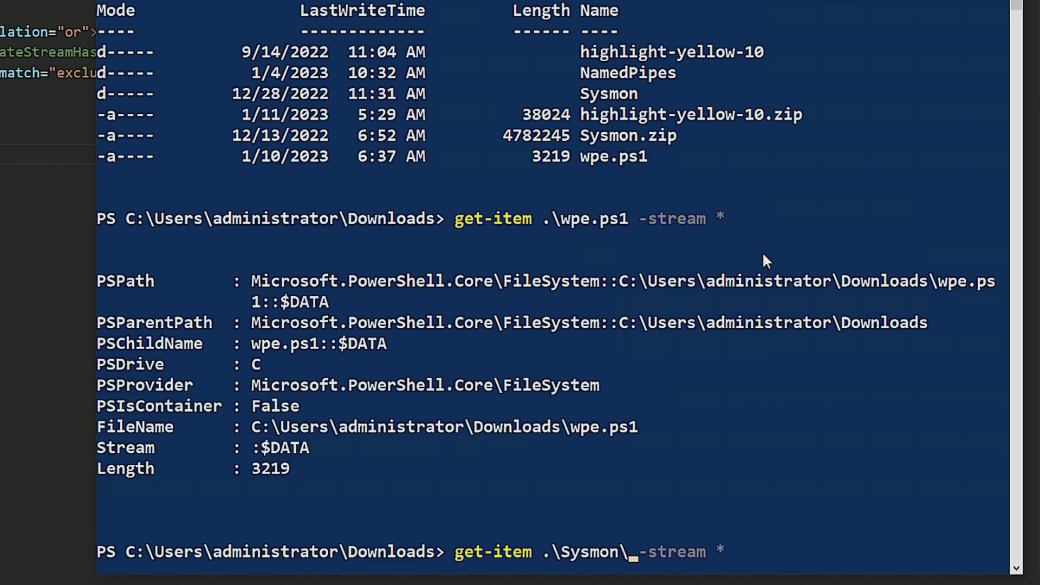
- Run get-item .\Sysmon.zip -stream * revealing a 128-byte Zone.Identifier stream
key("Enter")
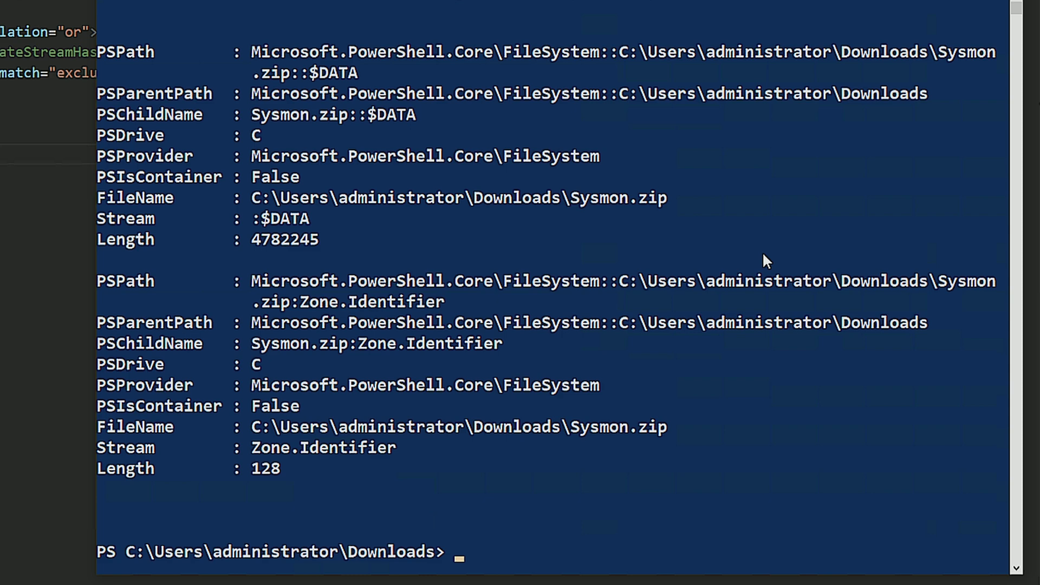
mouse_move(311, 335)
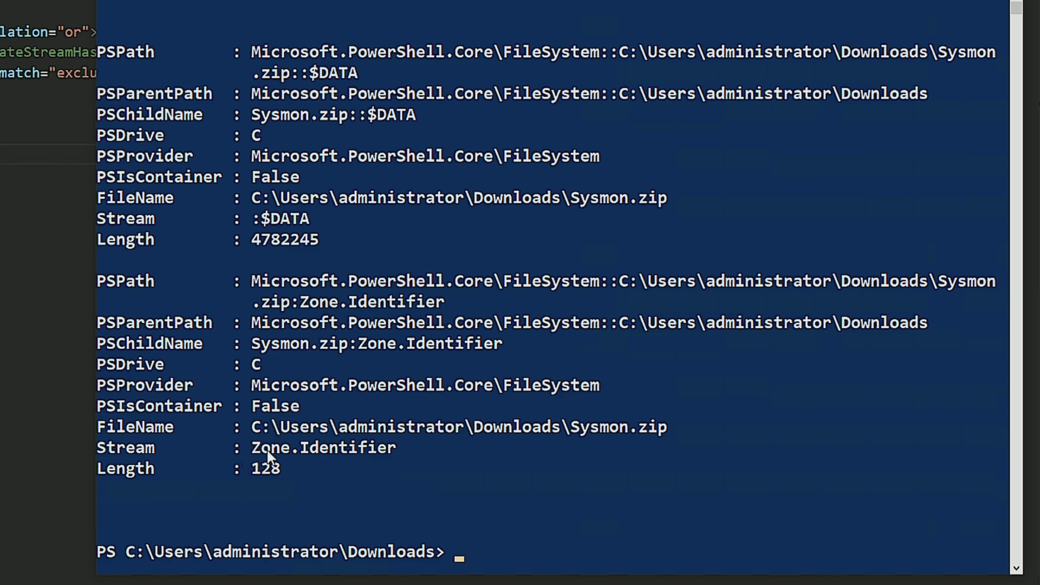
mouse_move(284, 468)
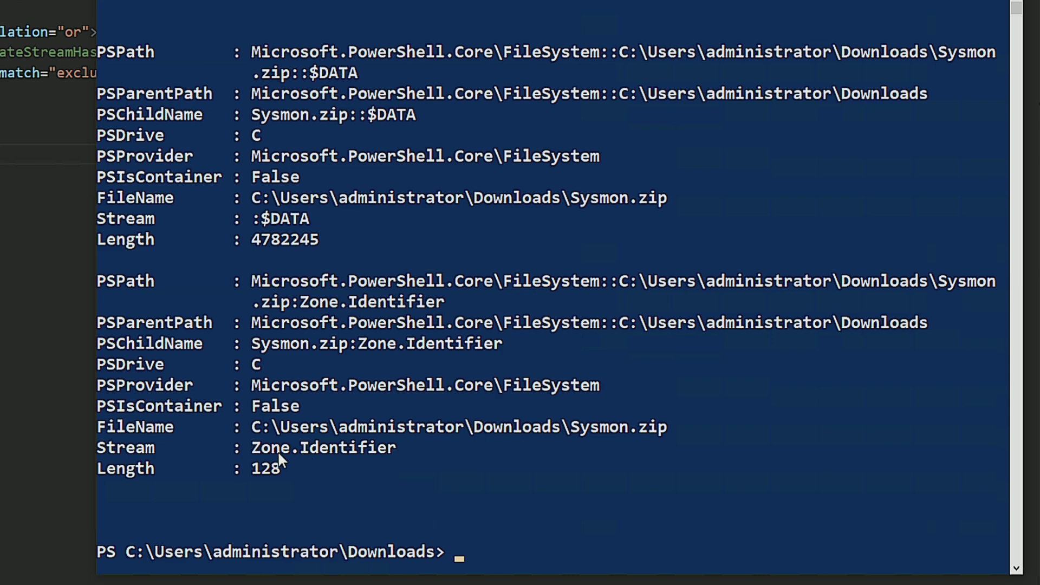
mouse_move(285, 447)
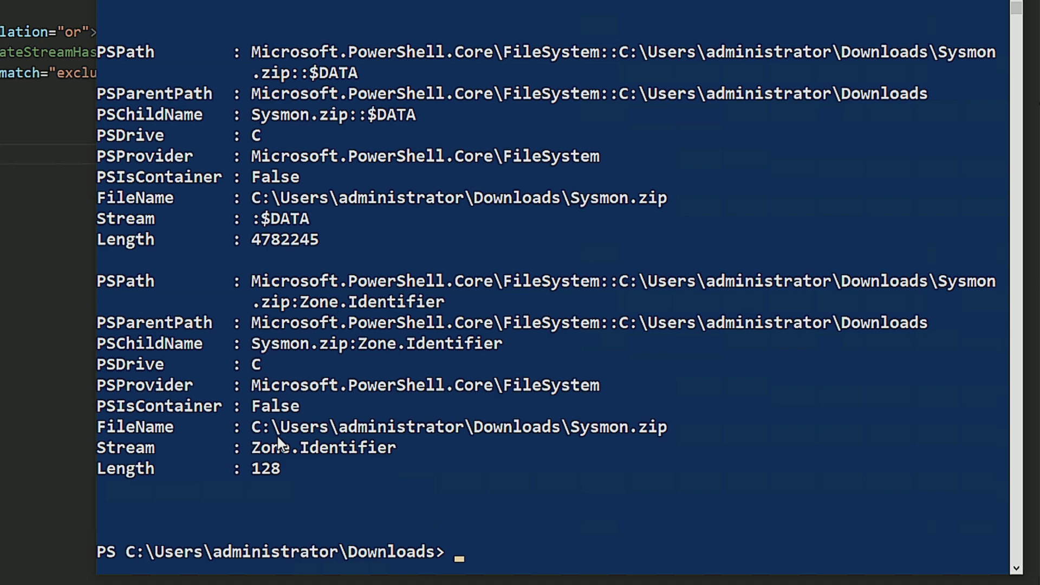
- Run Get-Content -Stream Zone.Identifier .\Sysmon.zip showing ZoneId=3 and the sysinternals URLs
type("get-con")
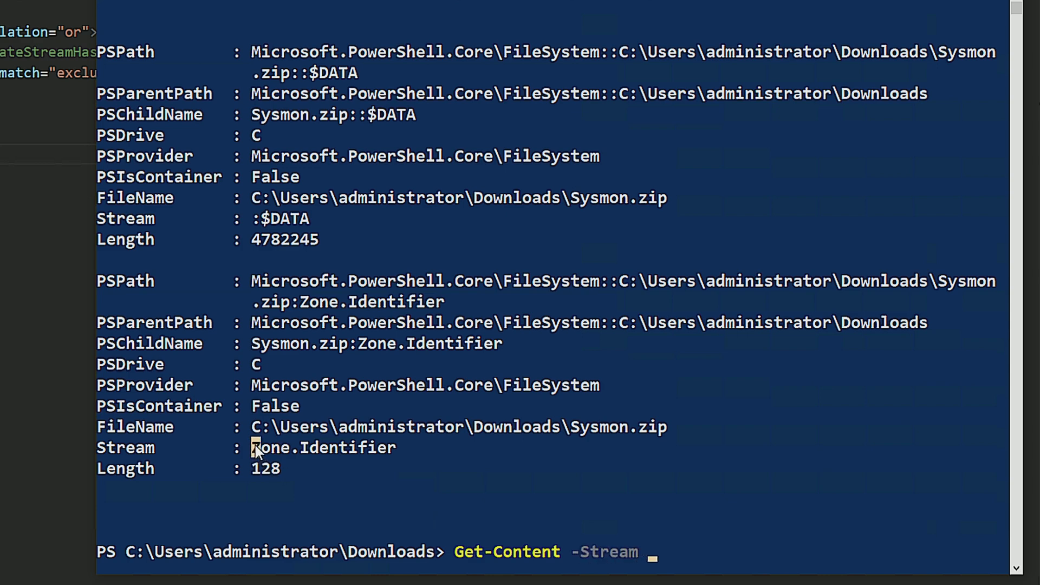
double_click(323, 447)
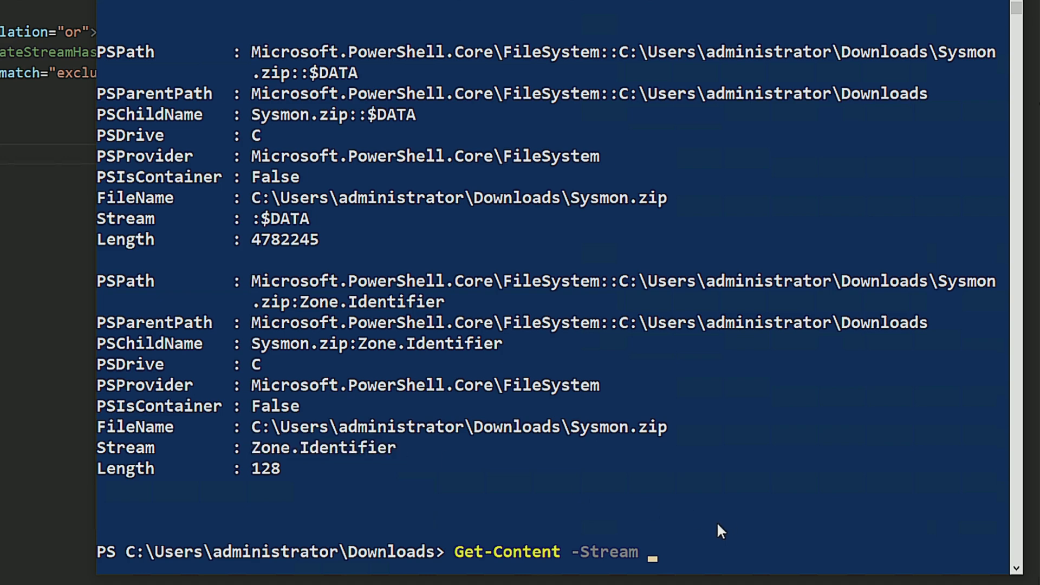
type("Zone.Identifier")
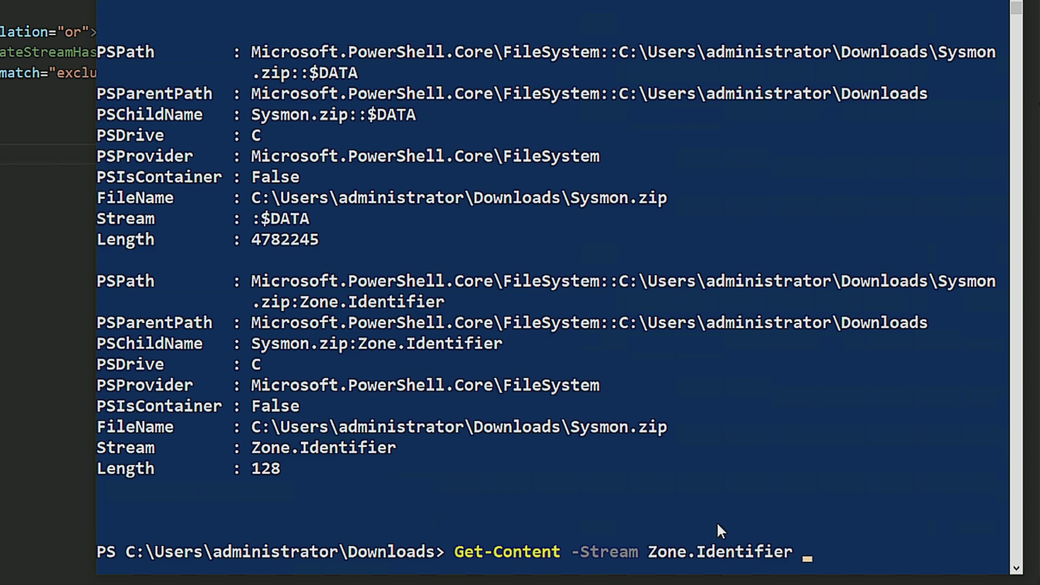
type(".\\")
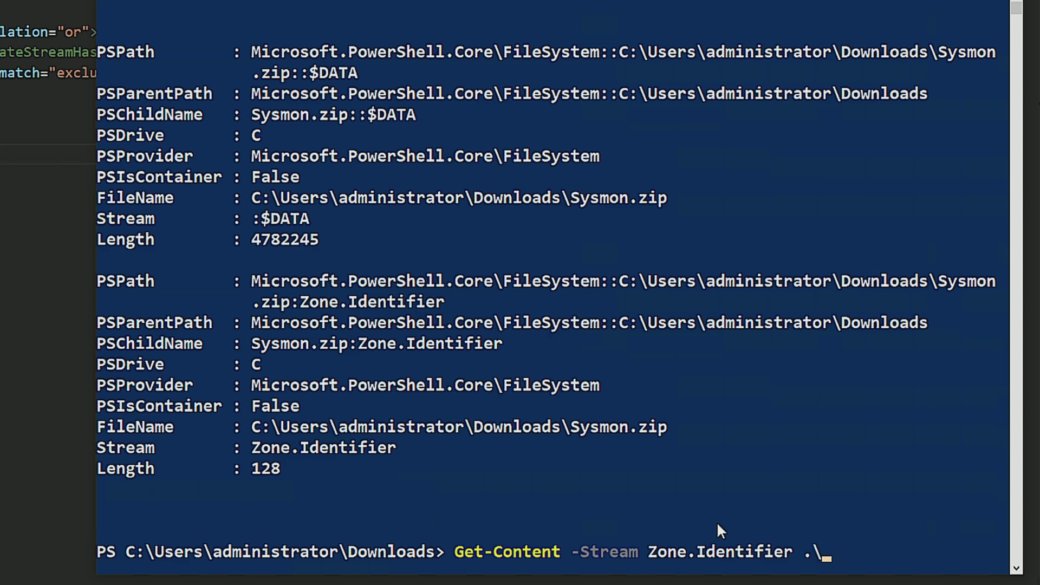
type("sysmon.")
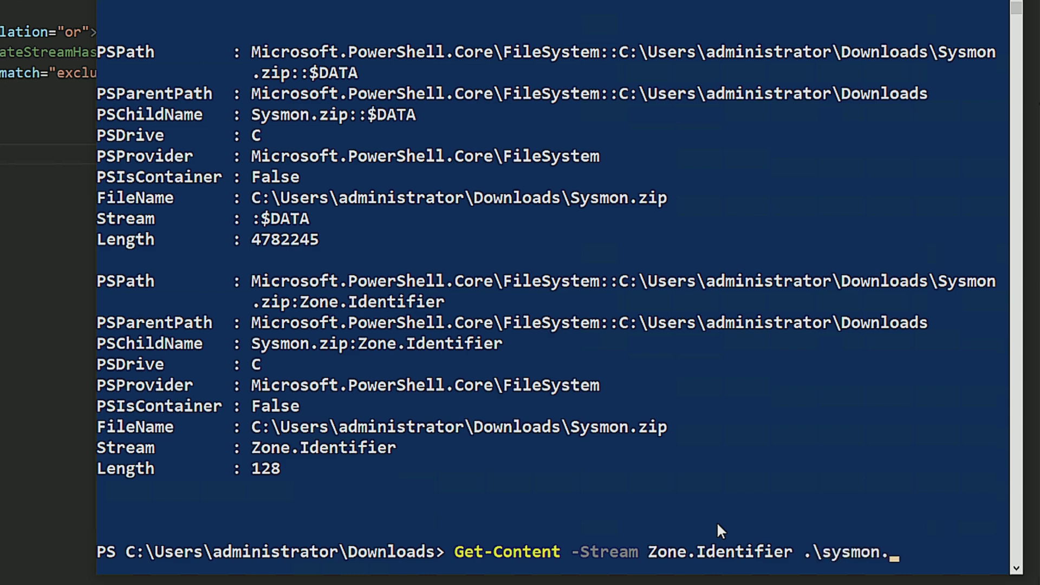
type("Sysmon.zip")
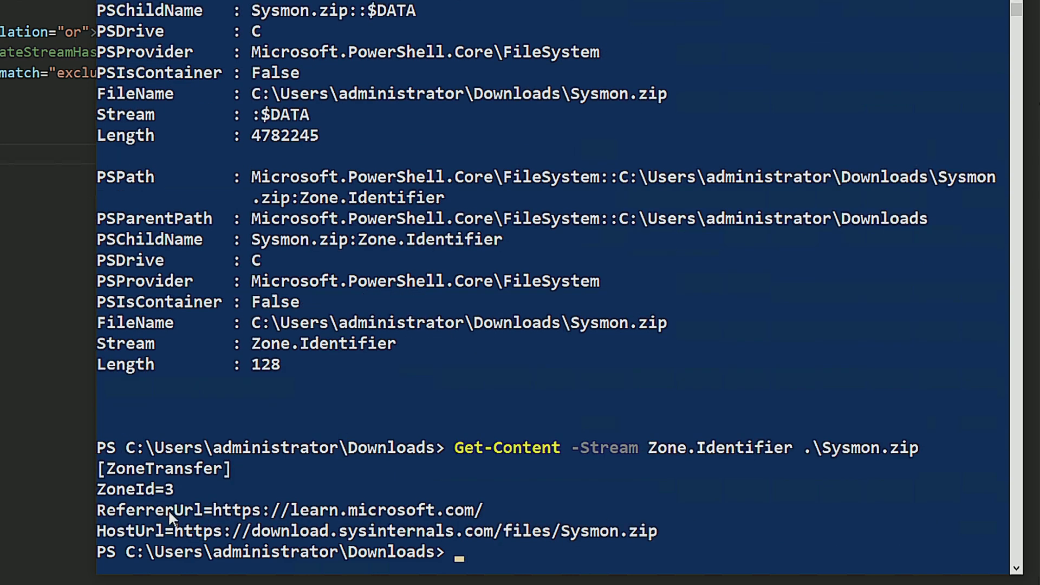
mouse_move(178, 504)
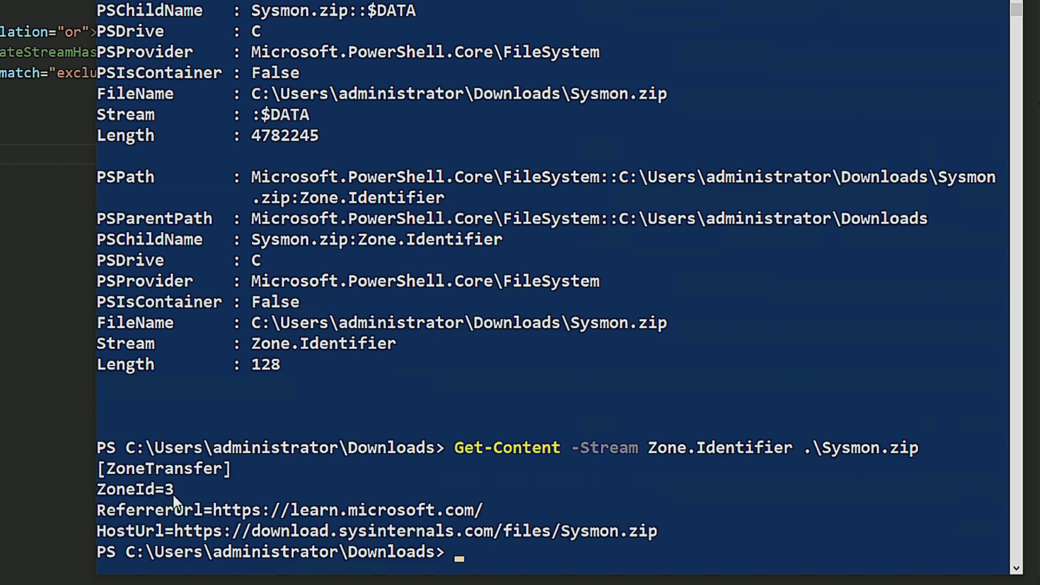
mouse_move(298, 517)
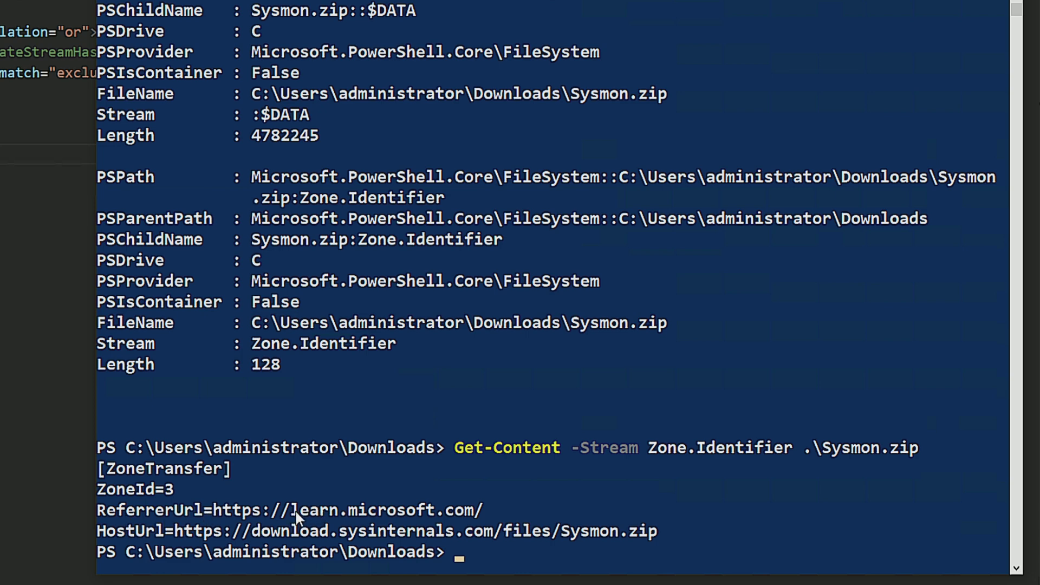
mouse_move(163, 544)
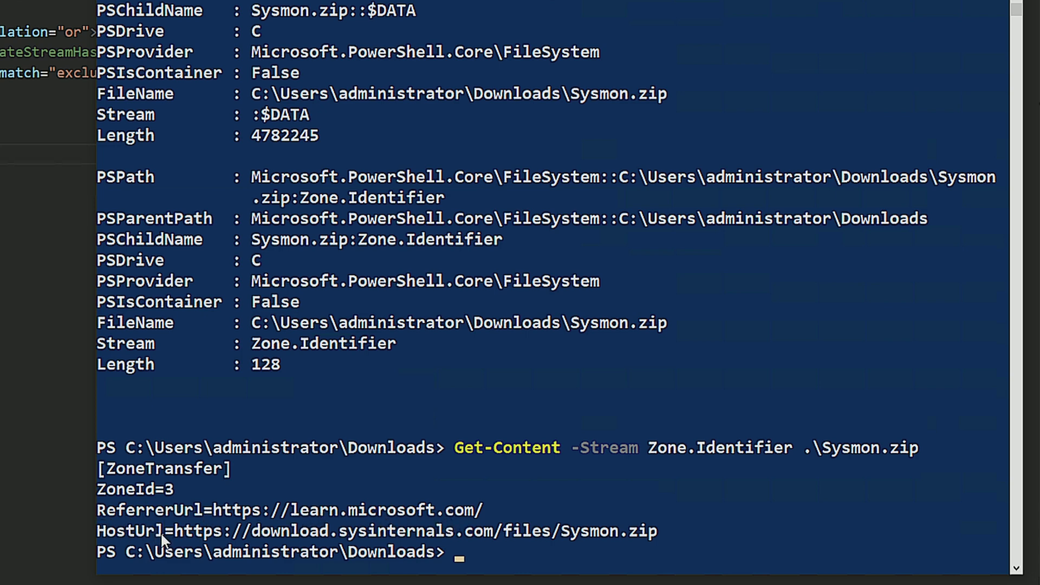
mouse_move(439, 546)
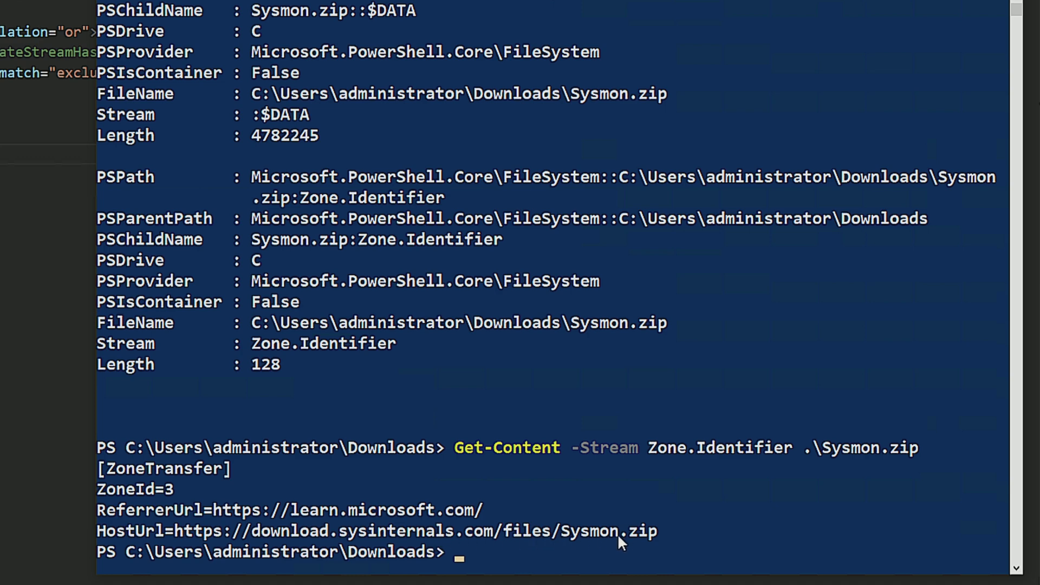
mouse_move(642, 542)
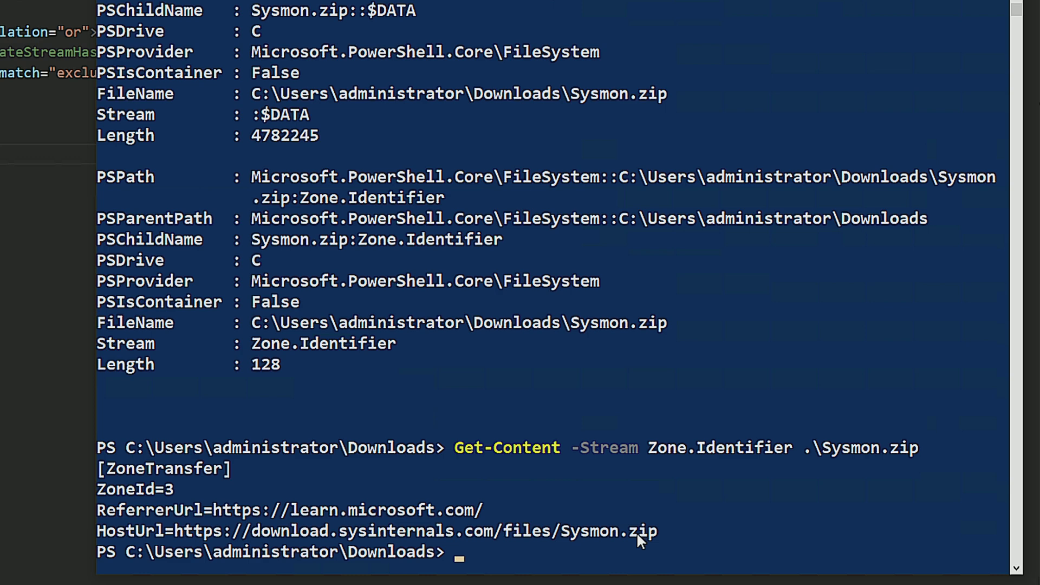
- Run $scripf = Get-Content -Raw .\wpe.ps1 to hold the script as one string
type("$scrip")
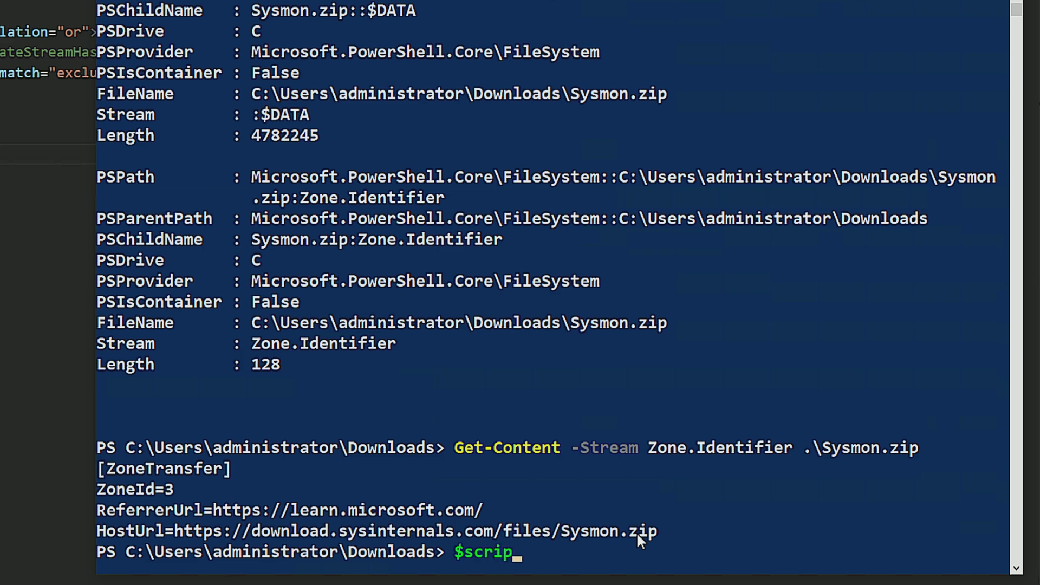
type("f")
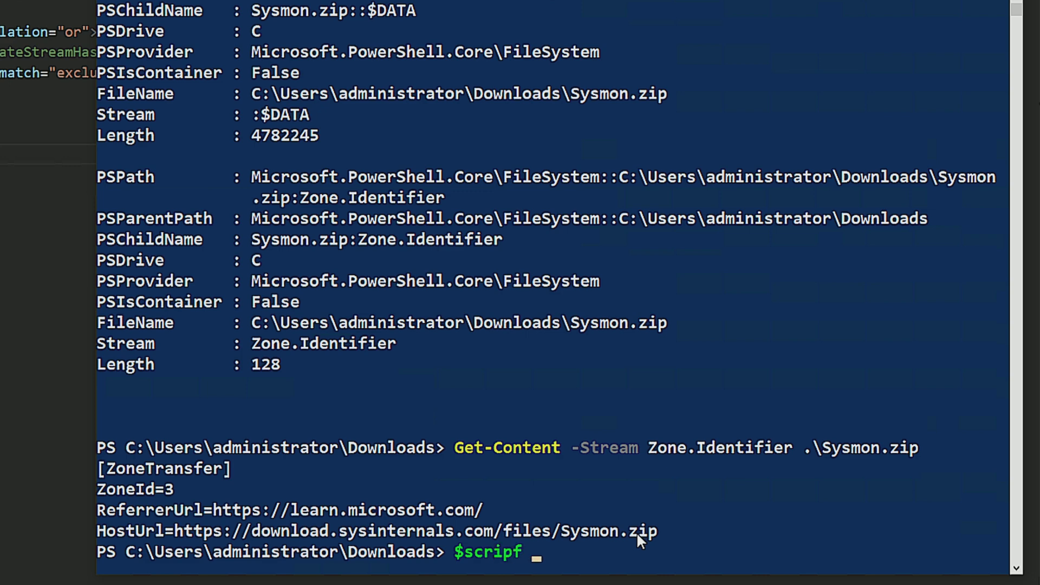
type("= get-co")
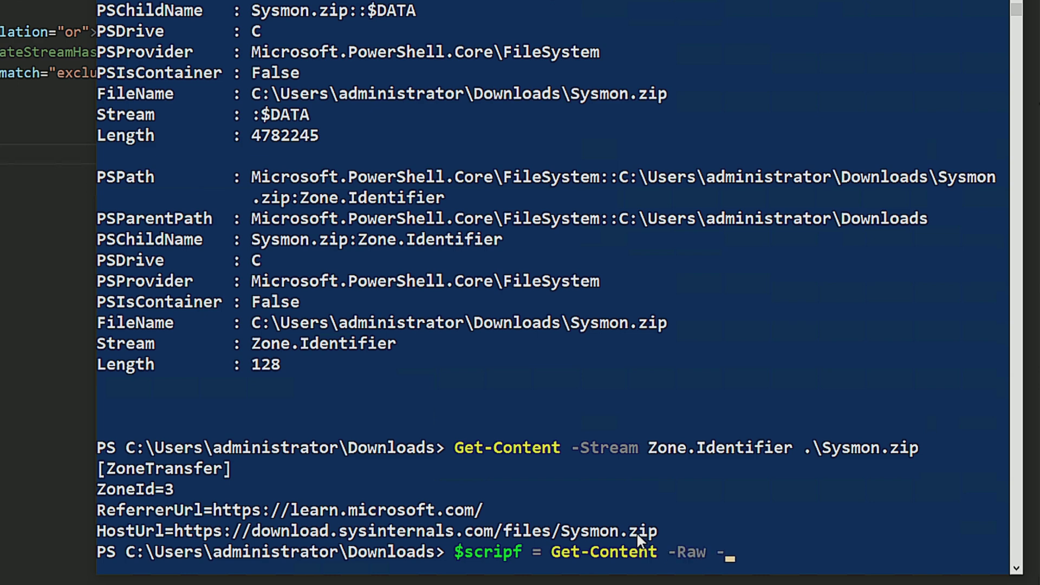
type(".\\")
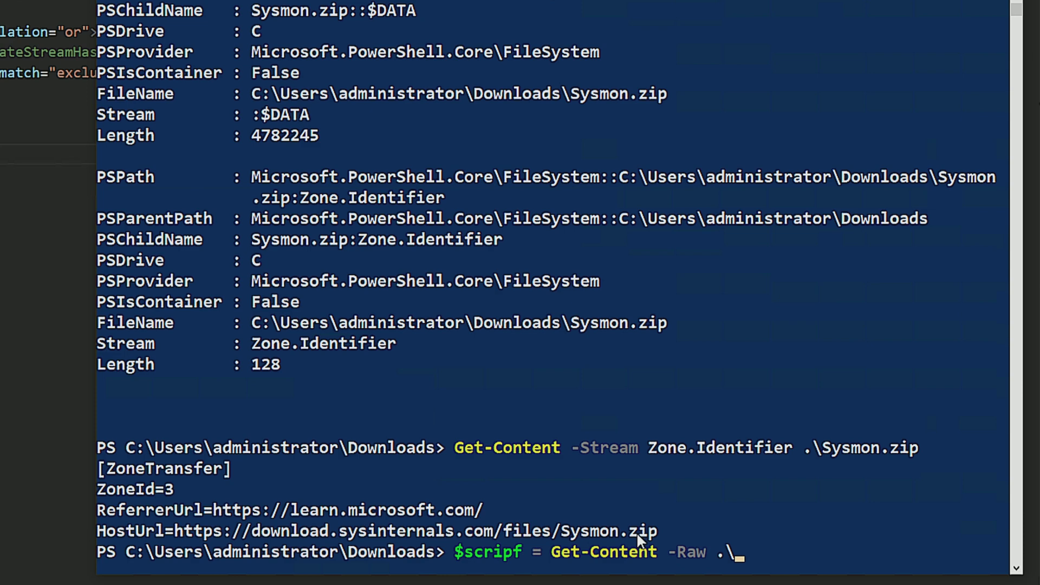
type("wpe.ps1")
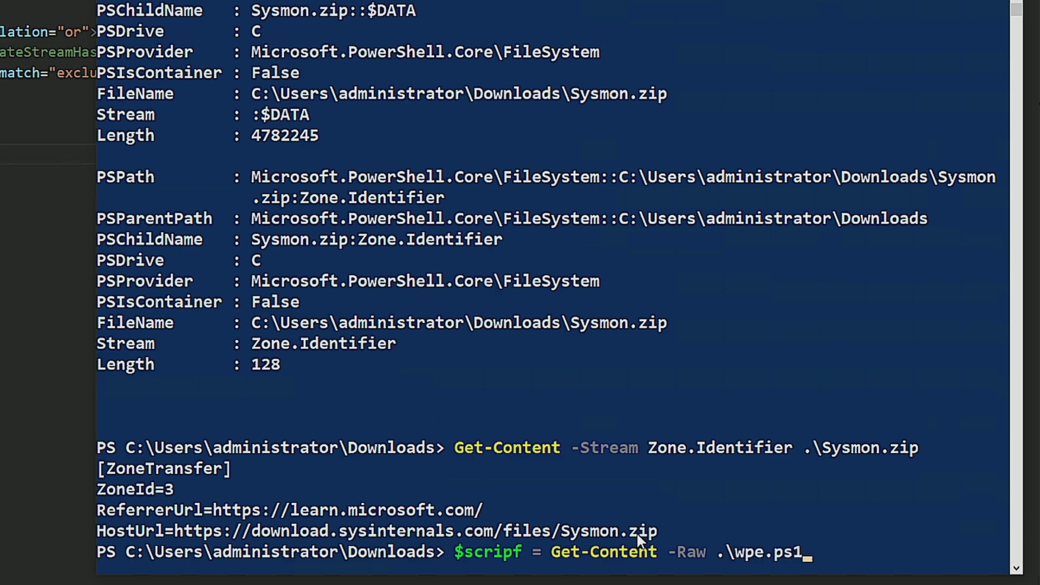
key("Enter")
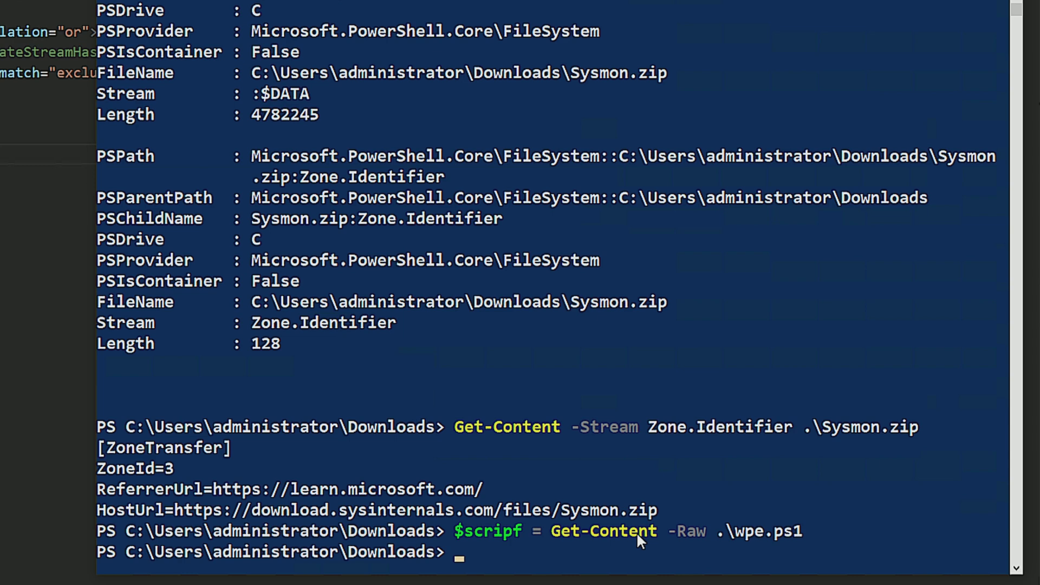
- Enter Set-Content -Stream psscript -Value $scripf to write the script into a stream
type("set-i")
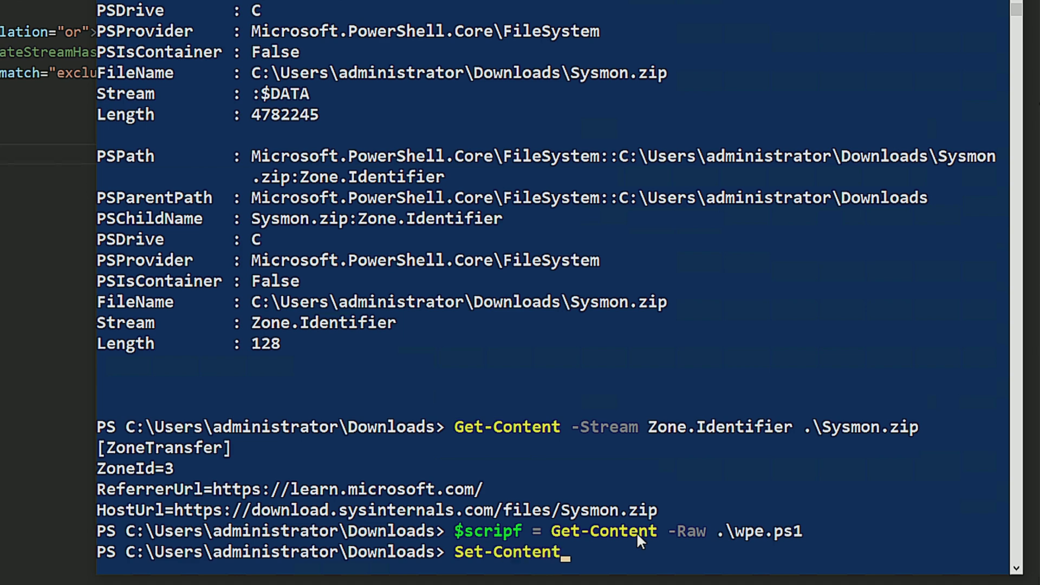
type("-stre")
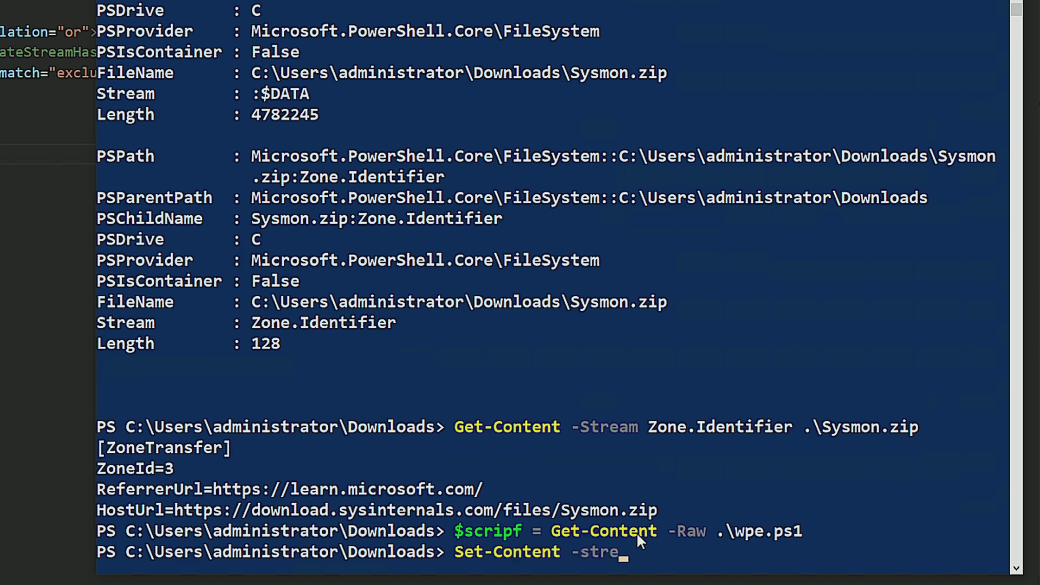
type("am")
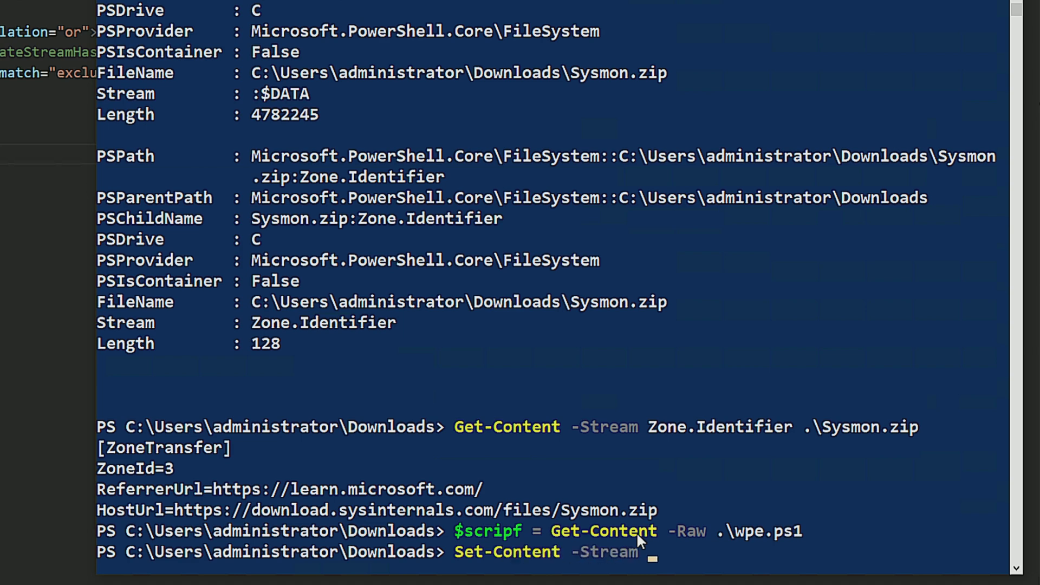
type("psscr")
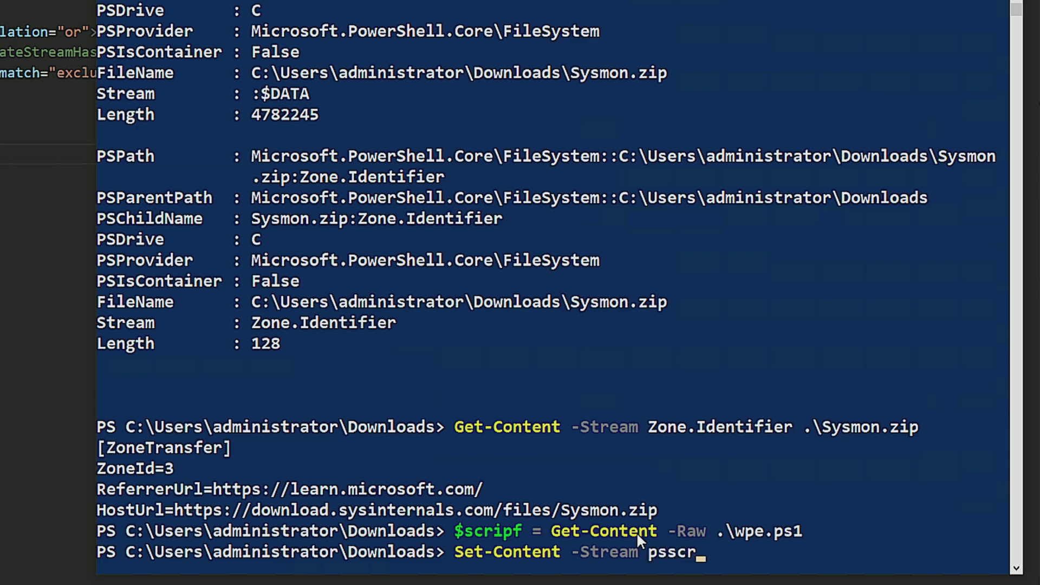
type("ipt")
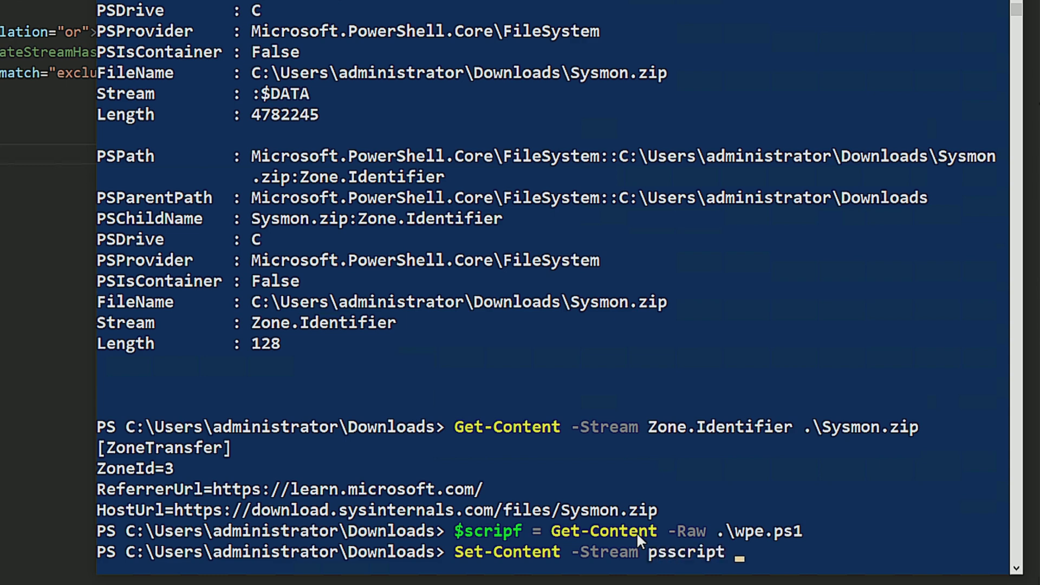
type("-")
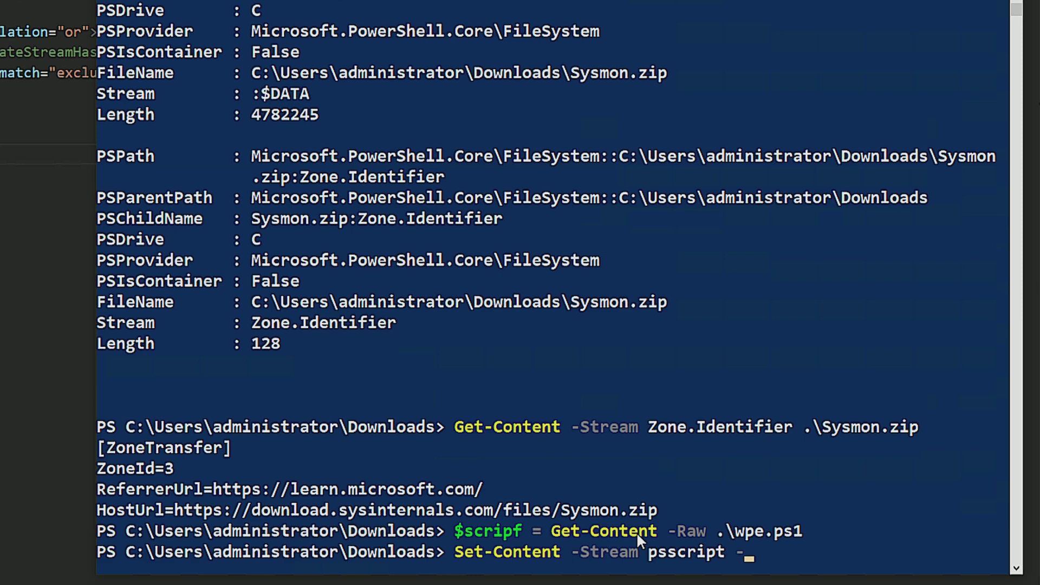
type("Value")
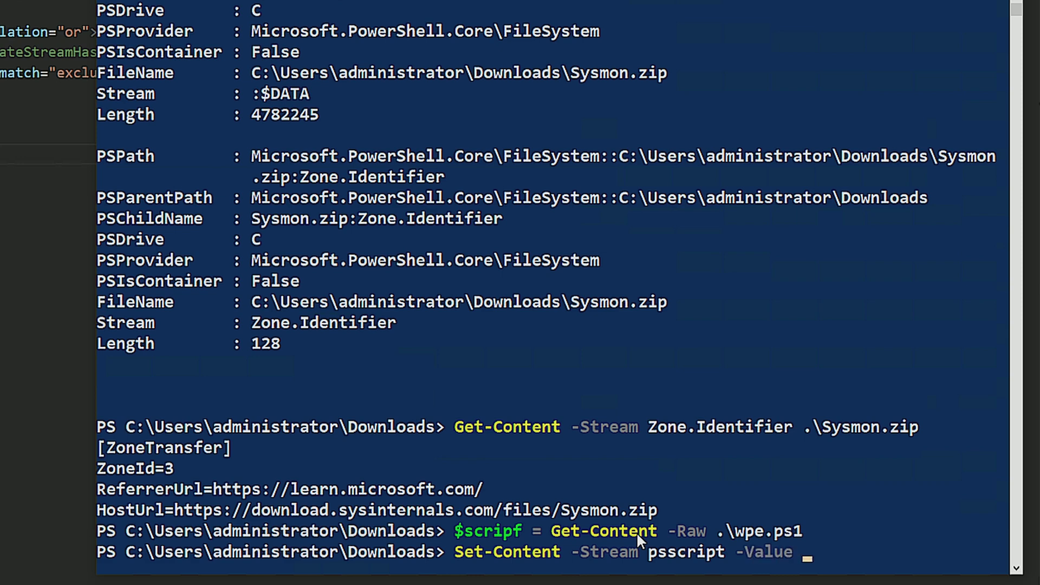
type("$")
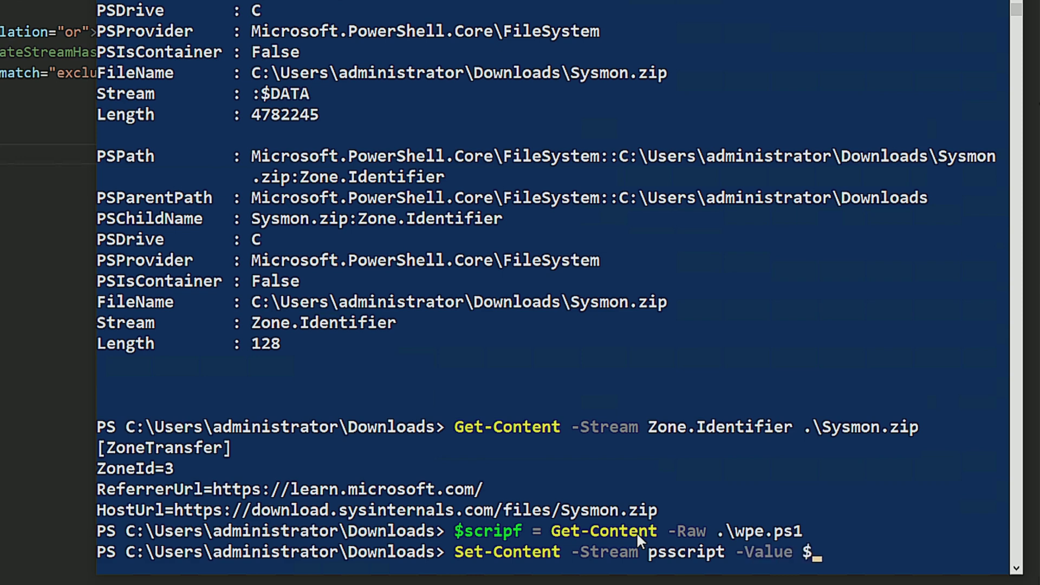
type("scripf")
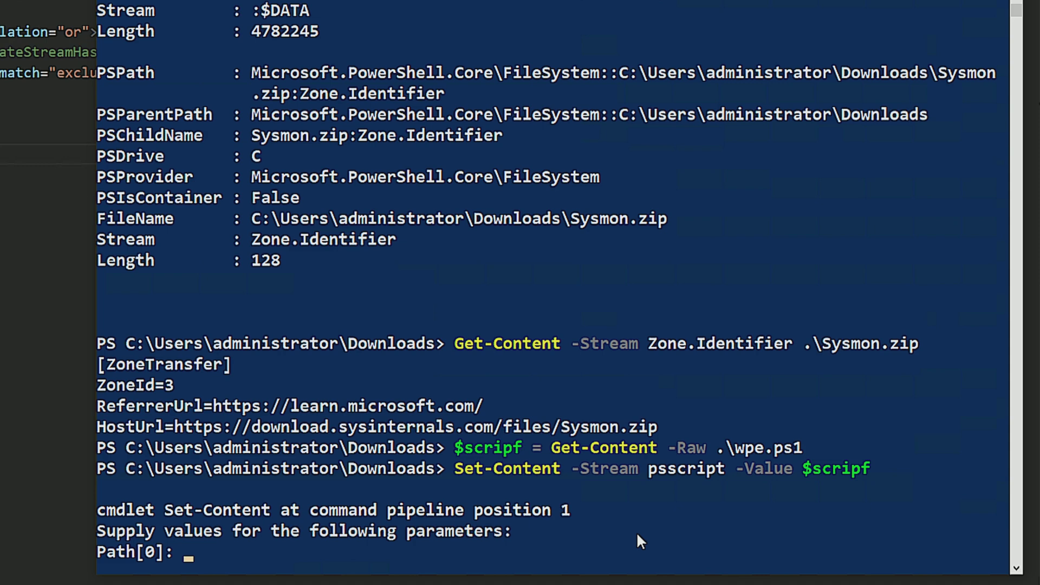
- Supply .\sysmon.zip at the Path prompt so the psscript stream attaches to it
type(".")
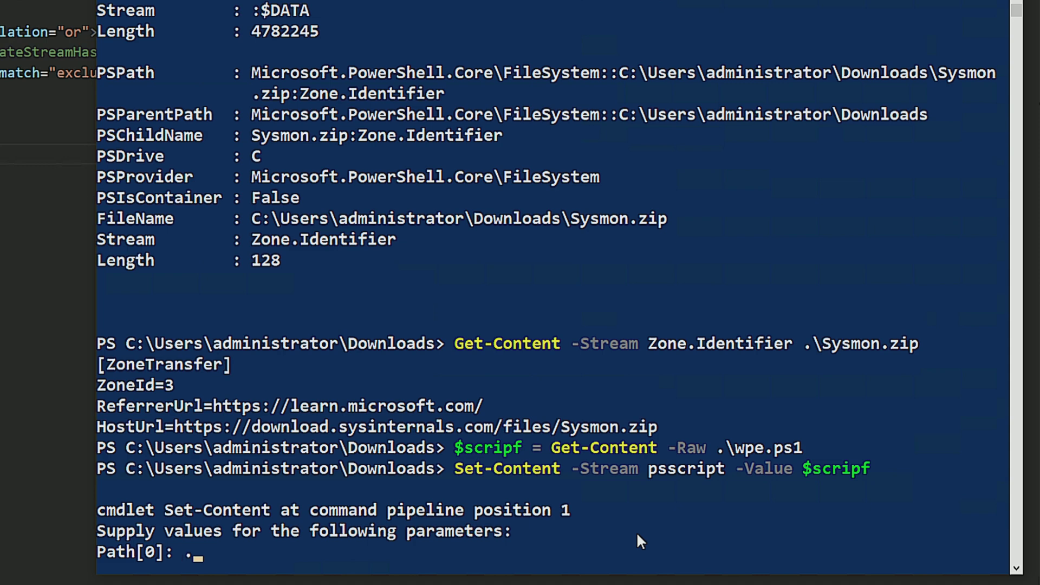
type("\\sysmo")
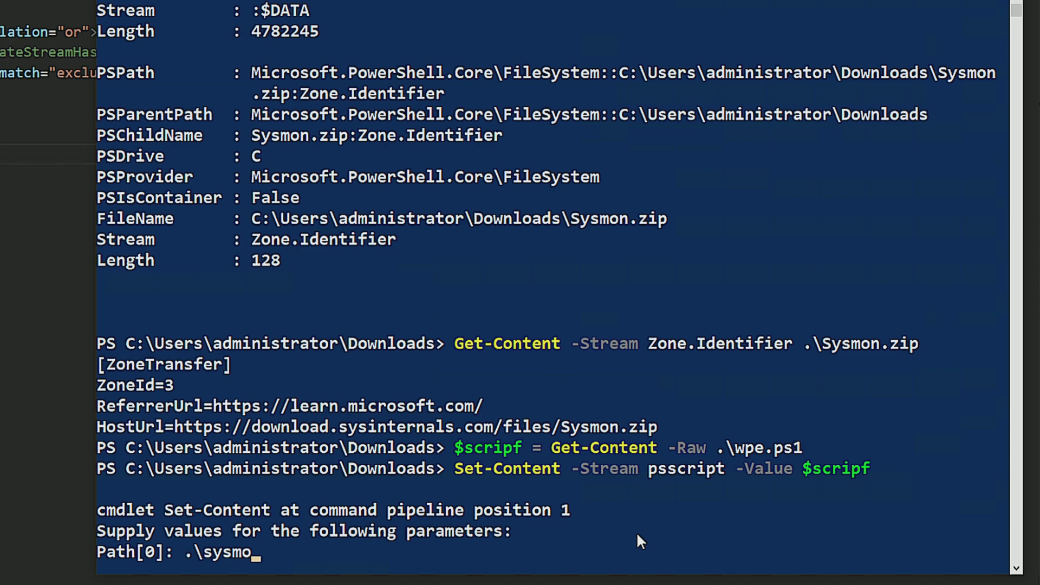
type(".zip")
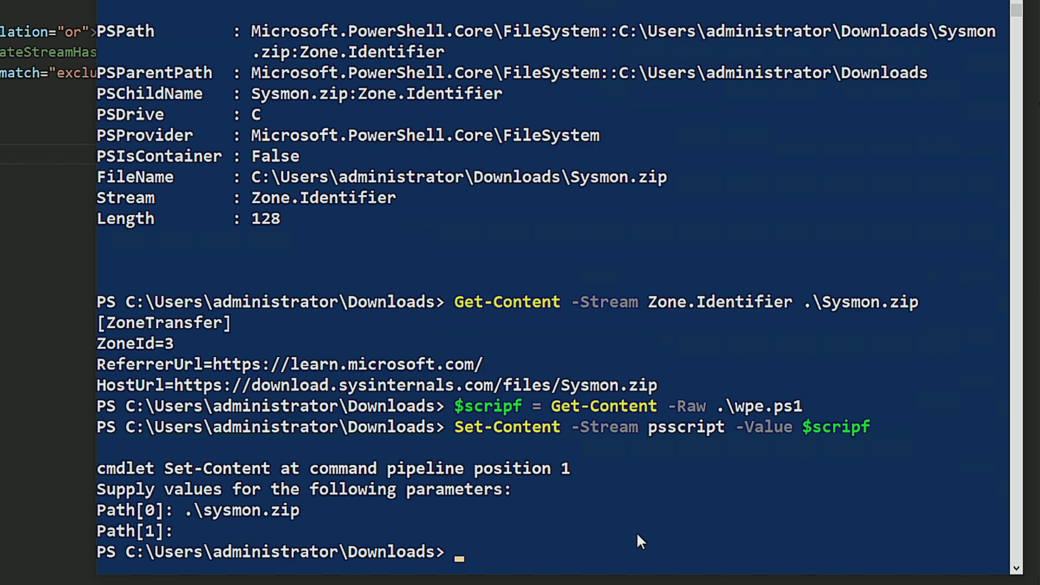
- Run get-sysmons listing event 15 FileCreateStreamHash entries for Sysmon.zip:psscript
type("get")
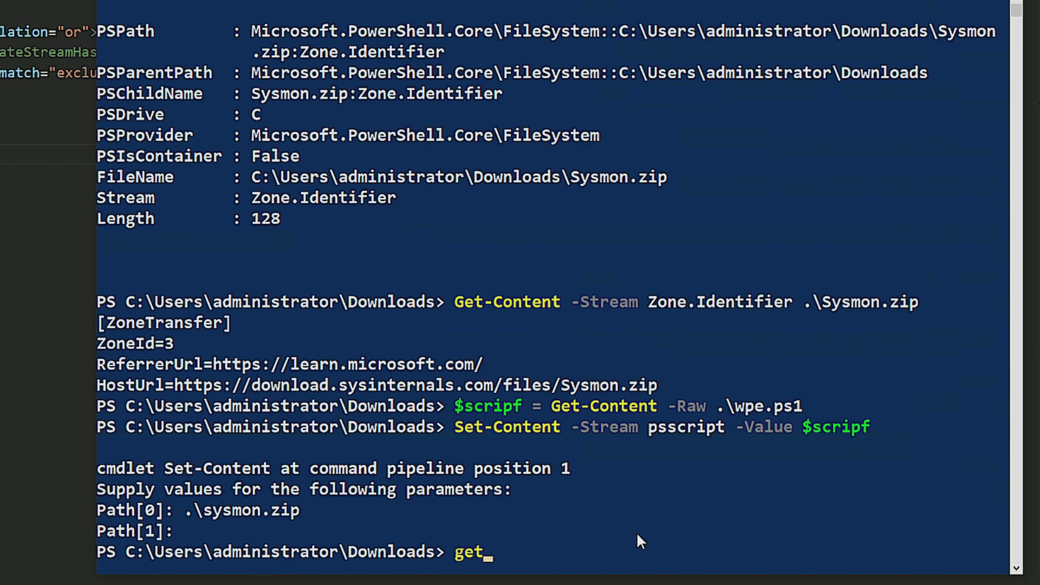
type("-sysmons")
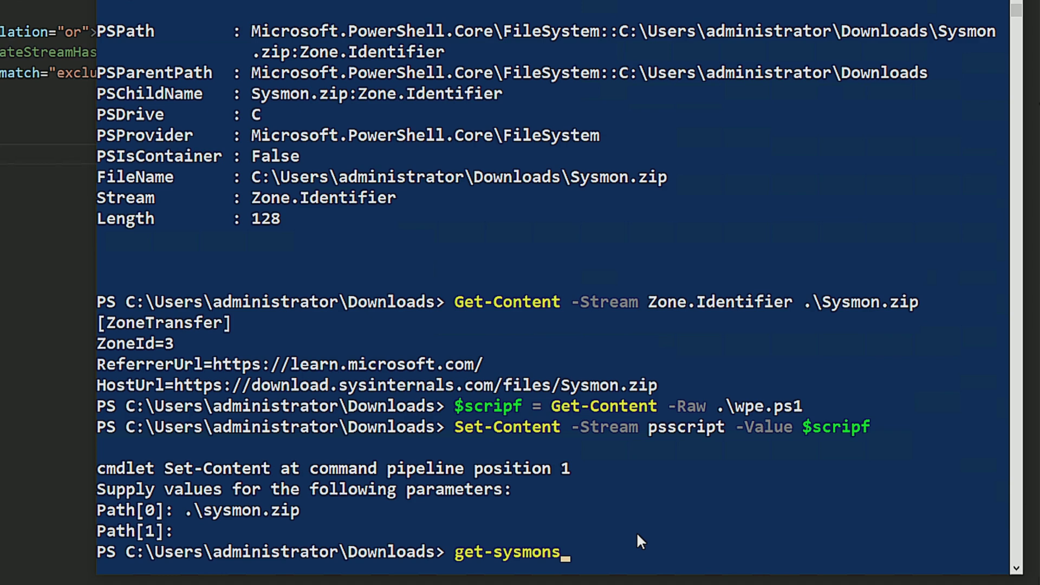
key("Backspace")
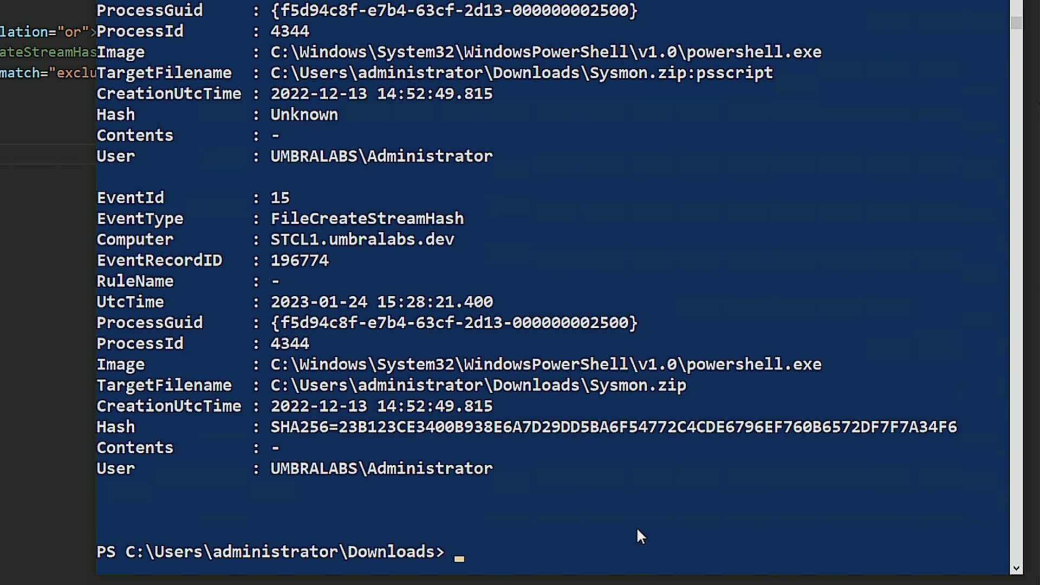
mouse_move(579, 396)
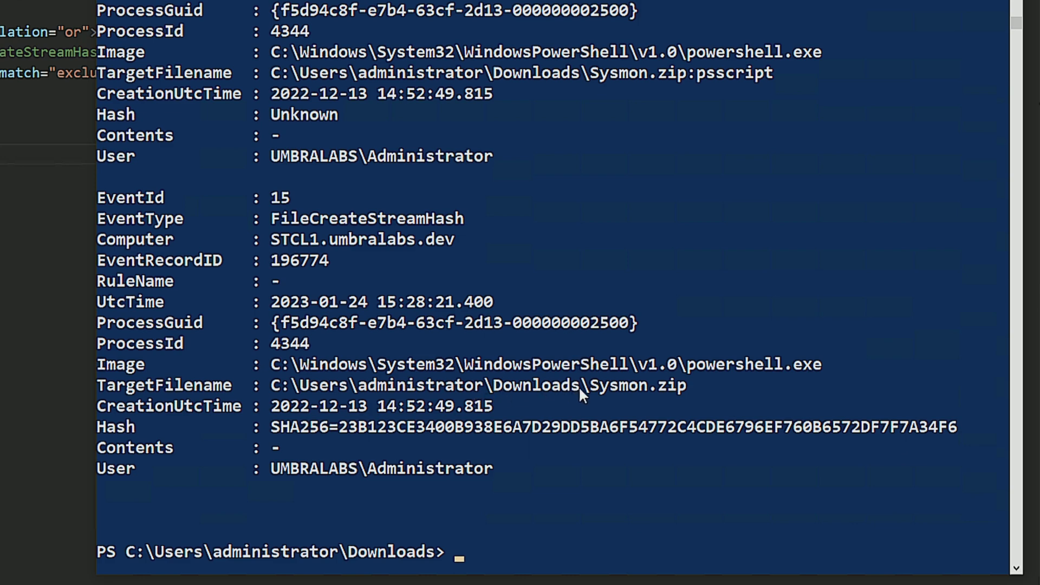
mouse_move(601, 399)
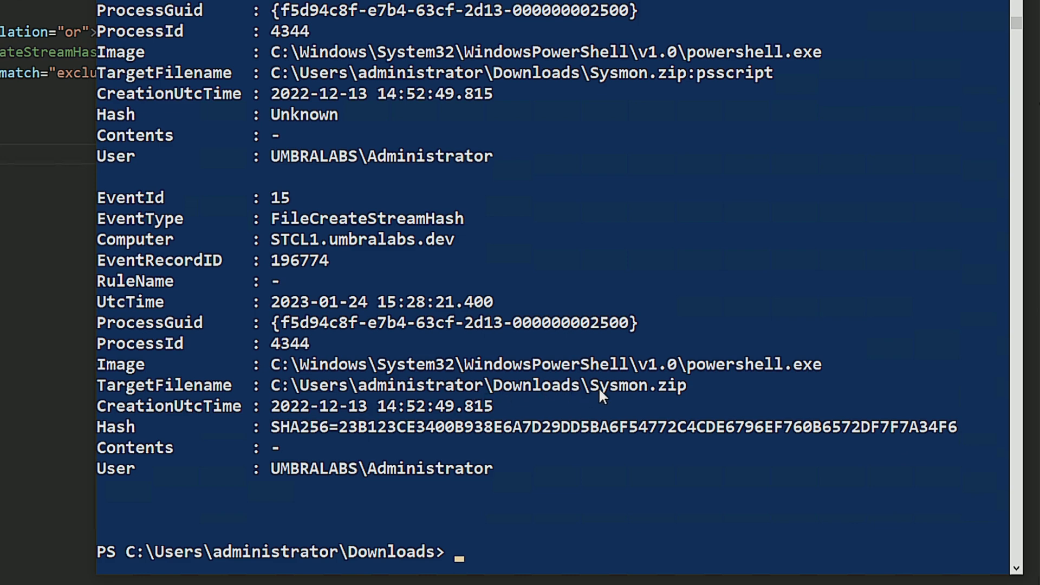
mouse_move(665, 400)
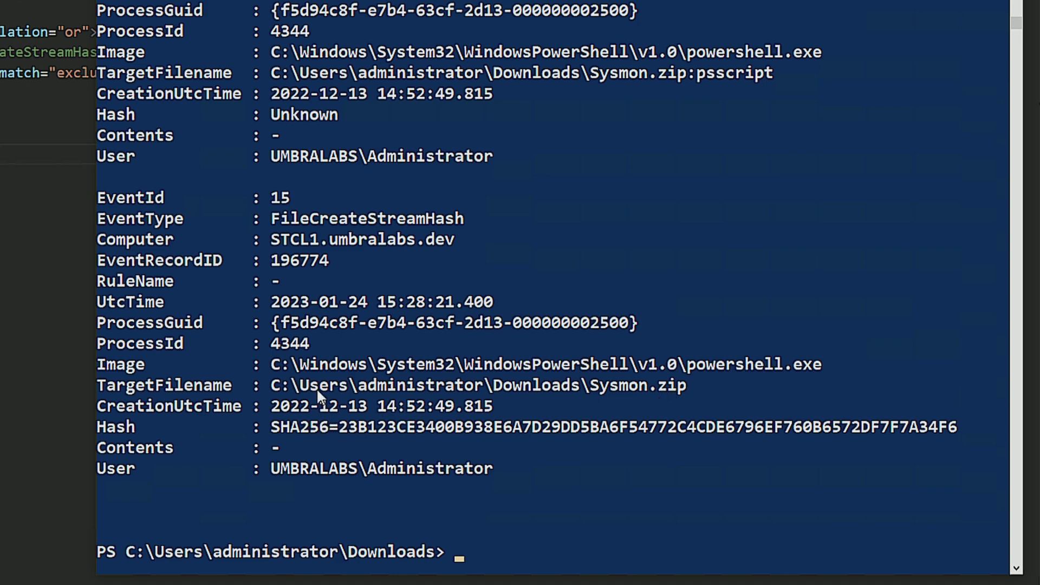
mouse_move(355, 436)
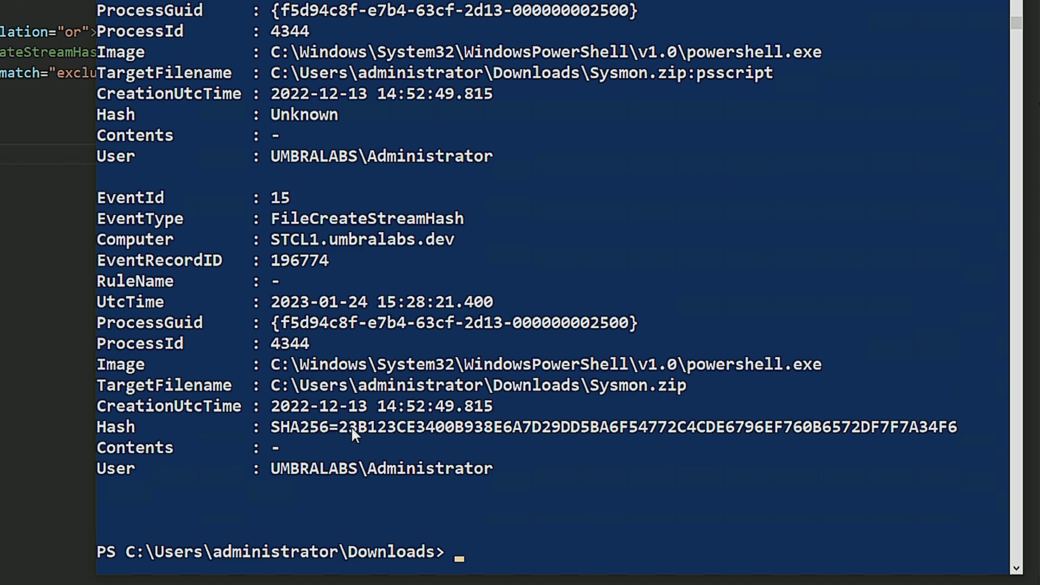
mouse_move(531, 424)
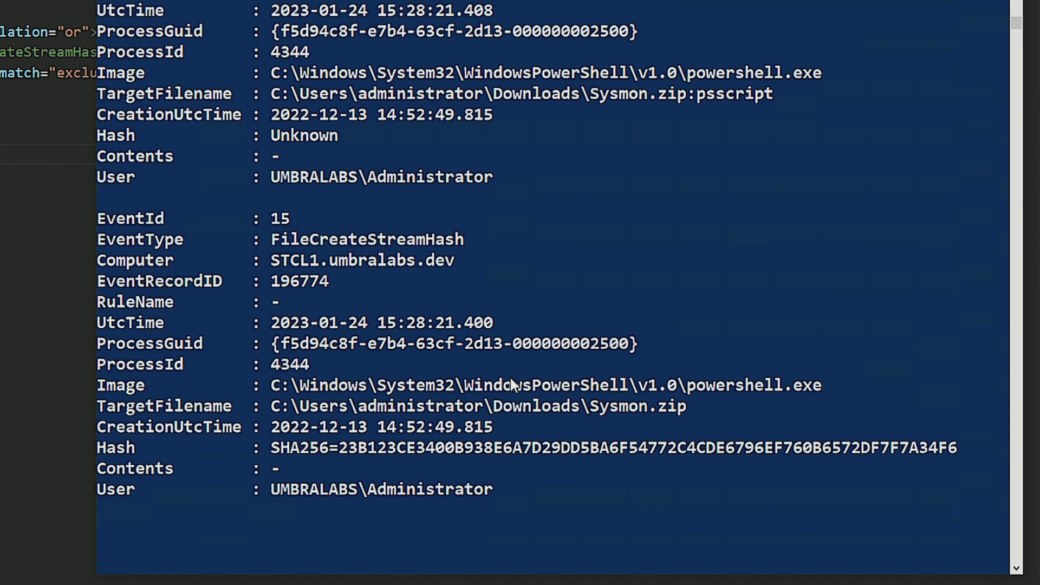
mouse_move(710, 105)
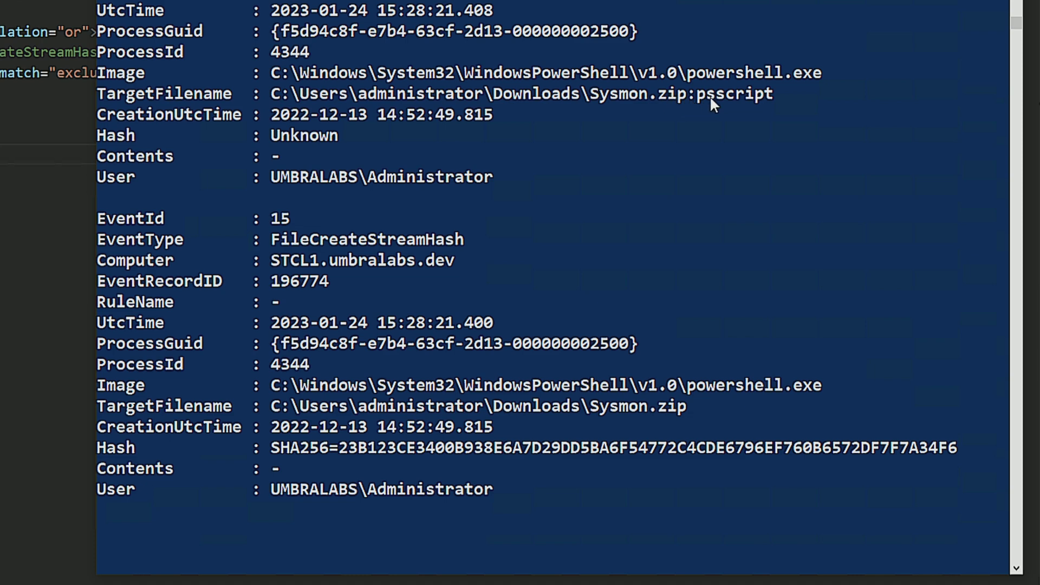
mouse_move(655, 205)
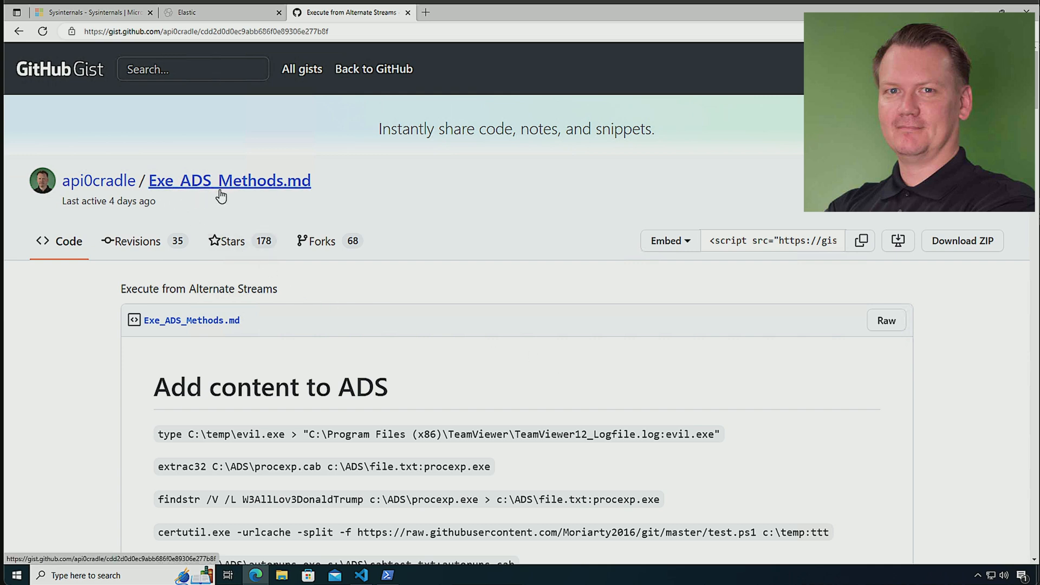
- Scroll through the gist's Add, Extract and Executing from ADS sections (Mavinject, MSHTA, Bitsadmin, Regsvr32)
scroll("down", 3)
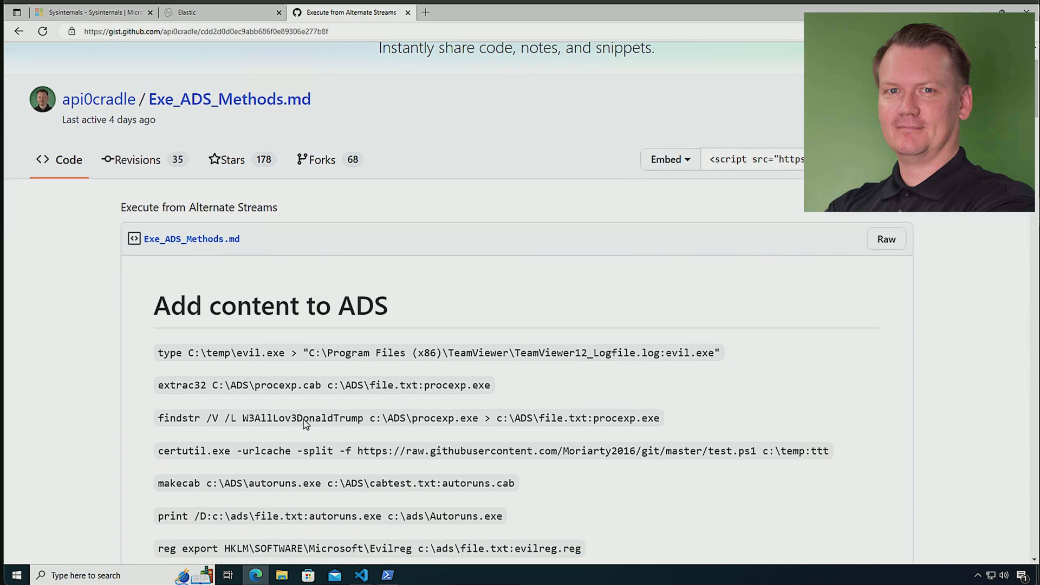
scroll("down", 3)
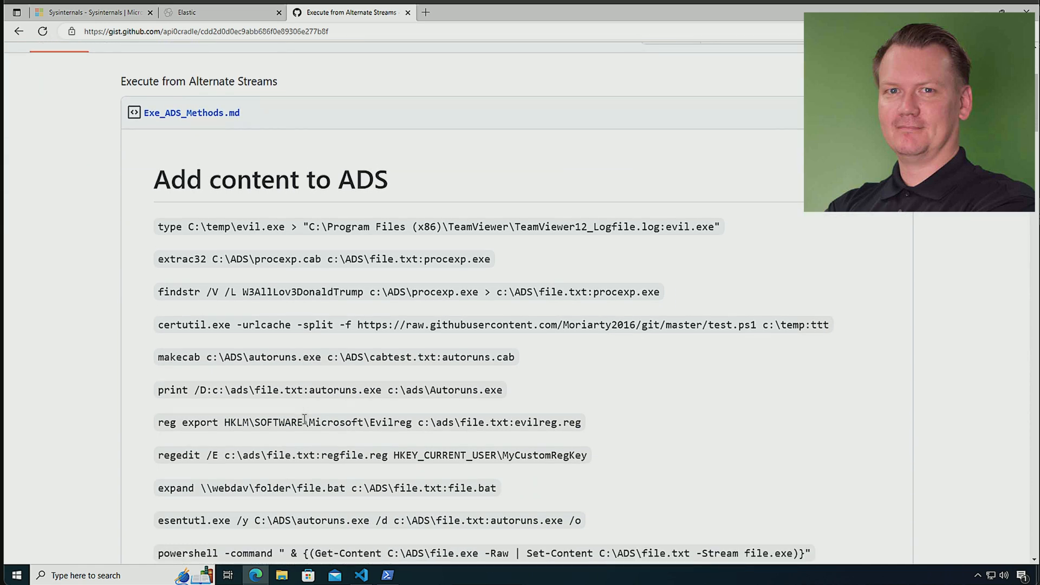
scroll("down", 3)
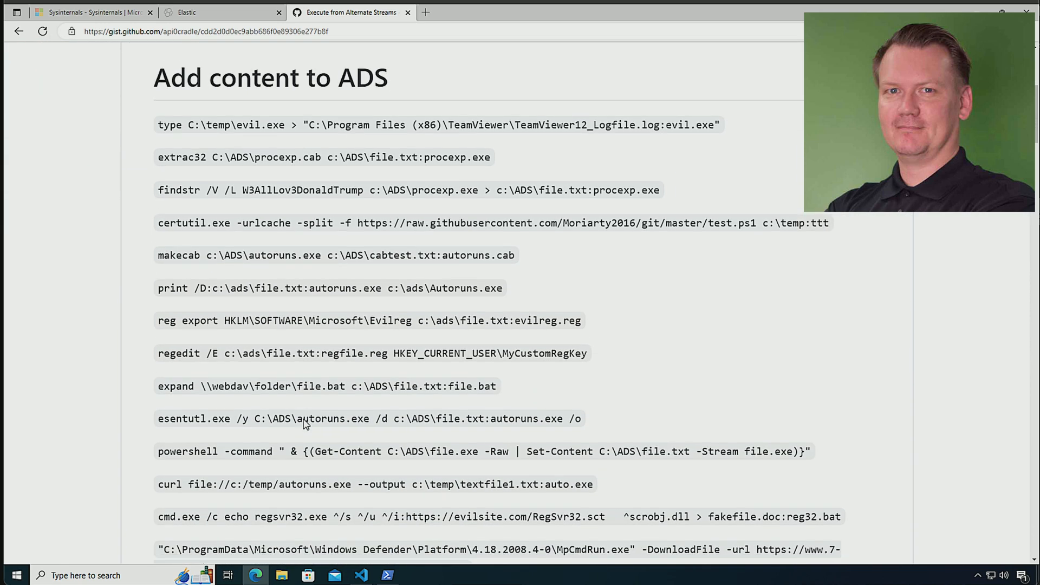
scroll("down", 3)
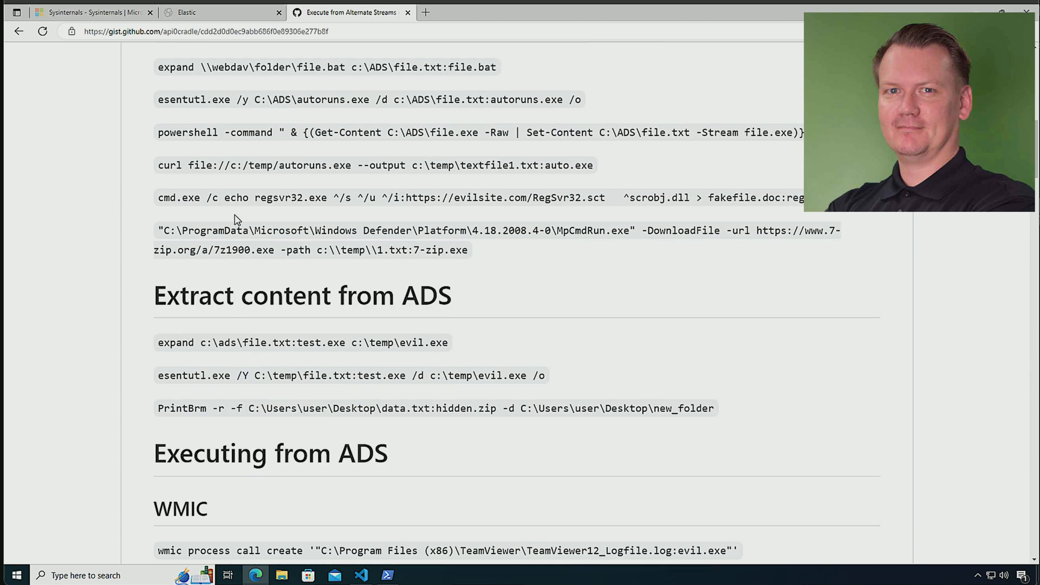
scroll("down", 3)
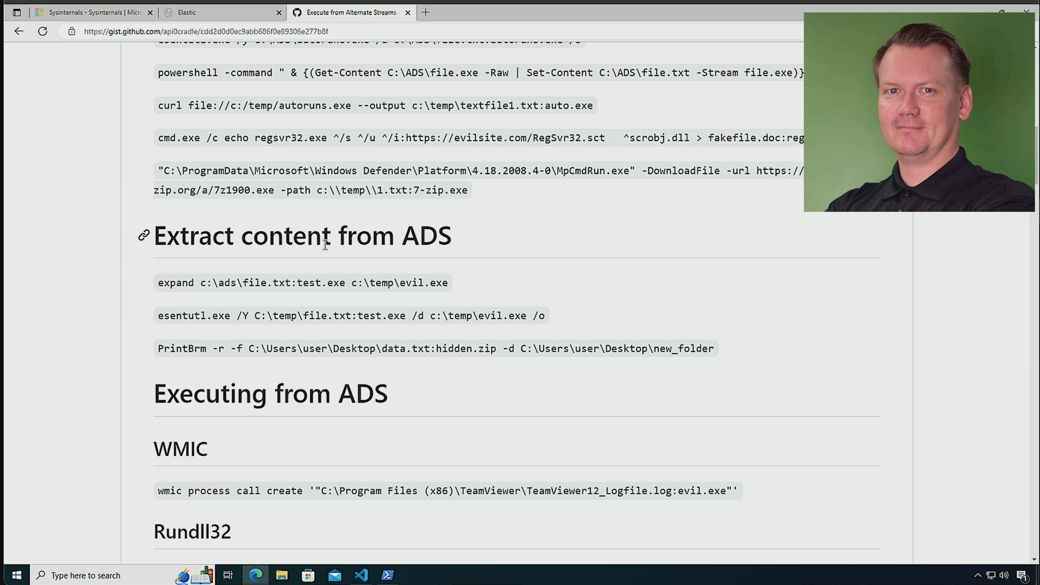
scroll("down", 3)
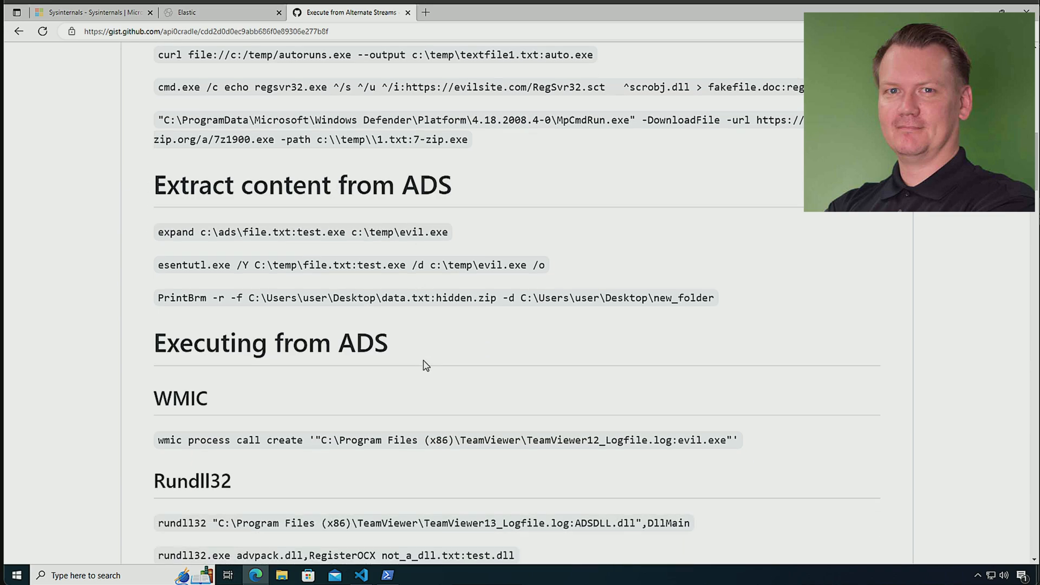
scroll("down", 3)
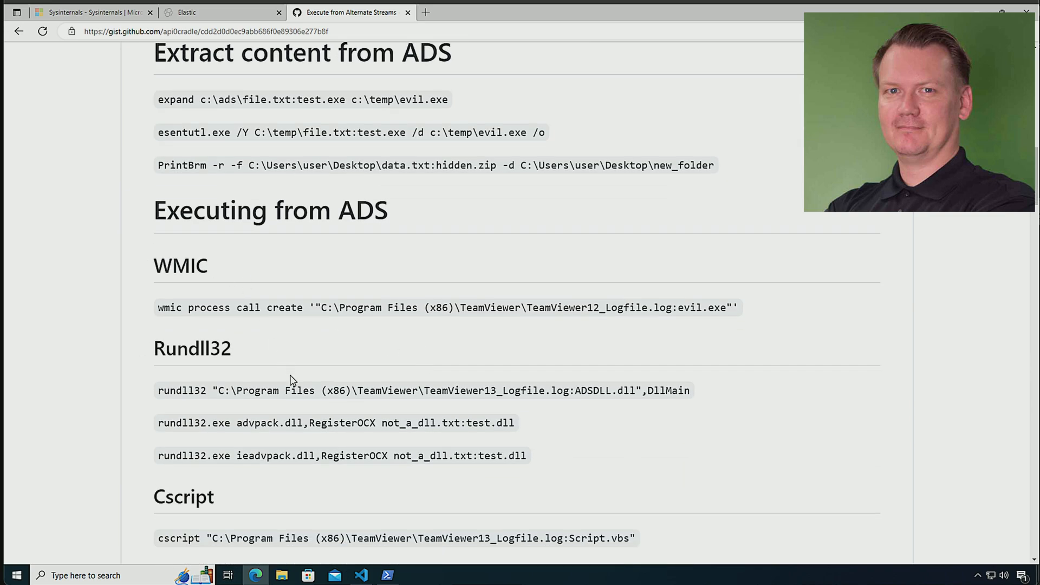
scroll("down", 3)
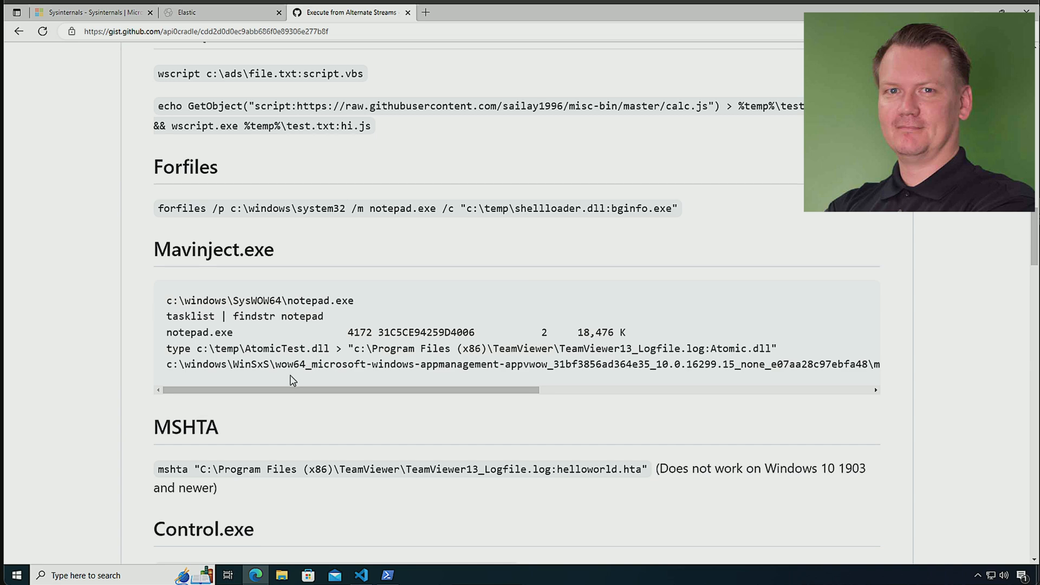
scroll("down", 3)
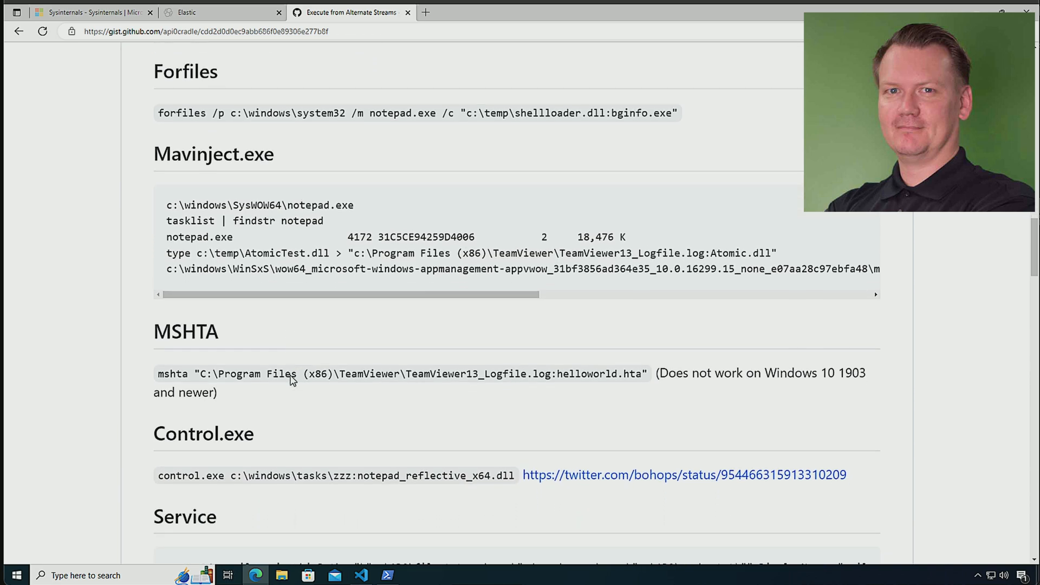
scroll("down", 3)
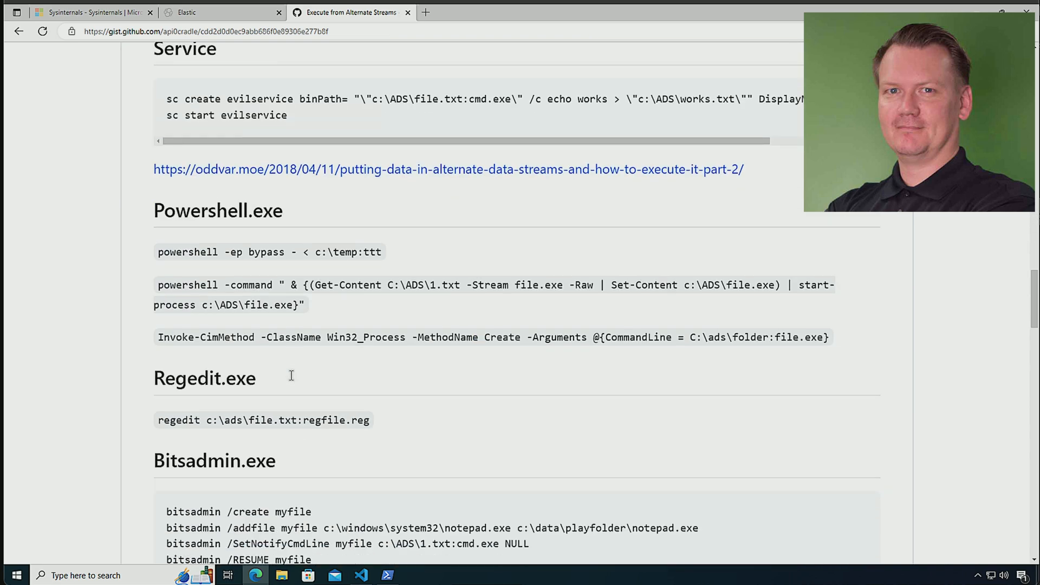
scroll("down", 3)
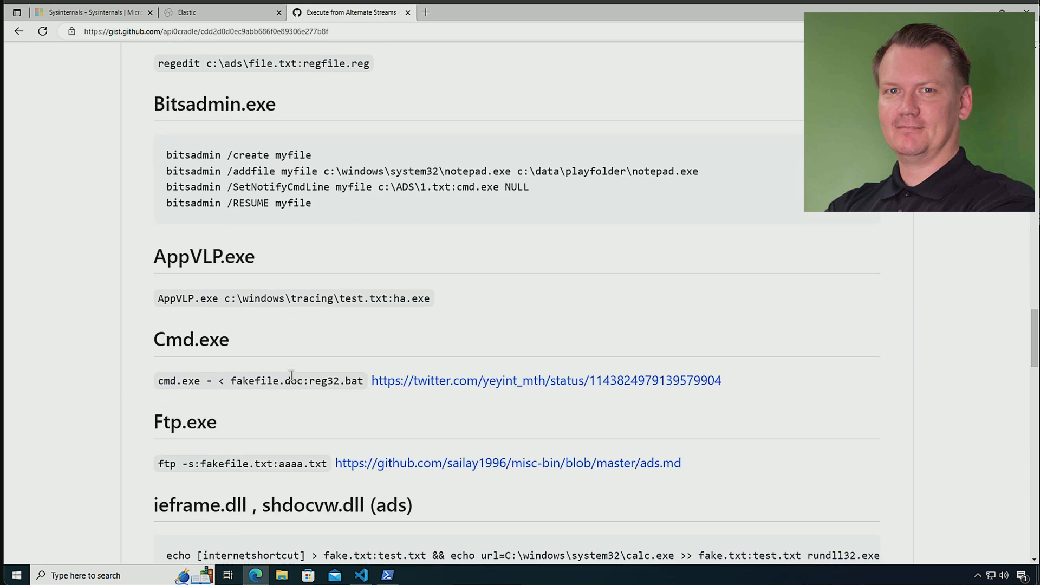
scroll("down", 3)
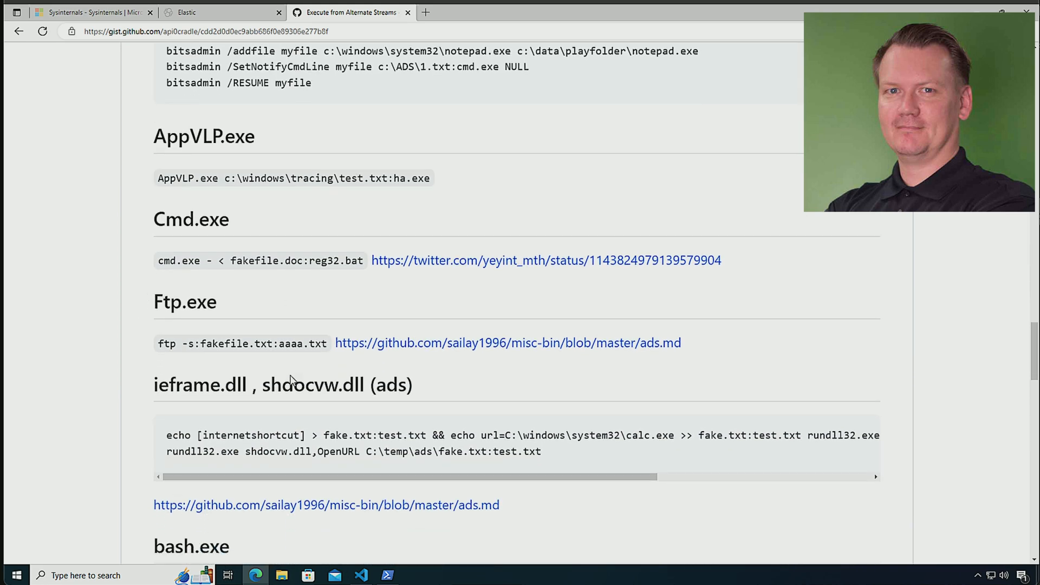
scroll("down", 3)
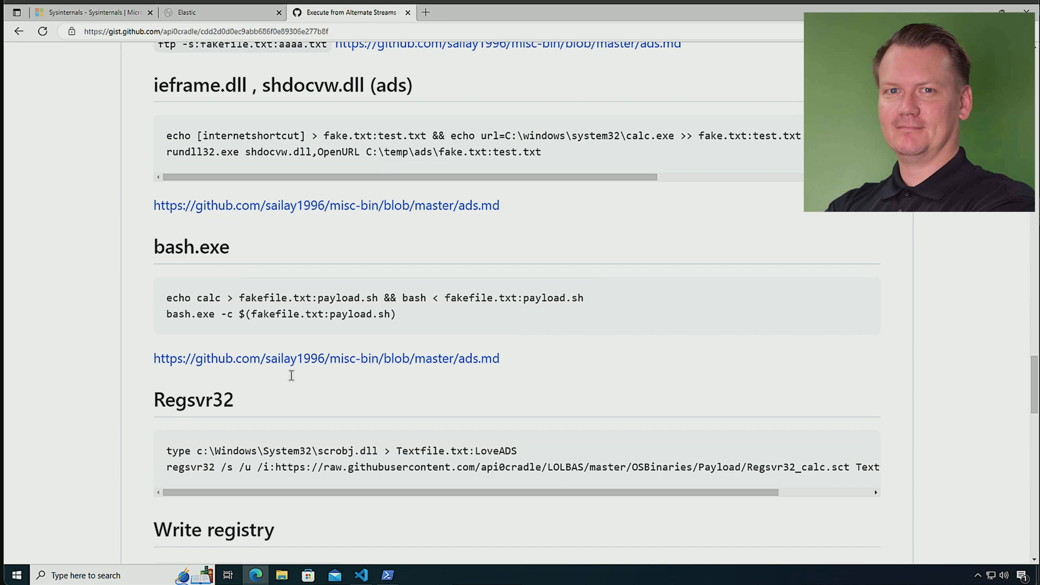
scroll("down", 3)
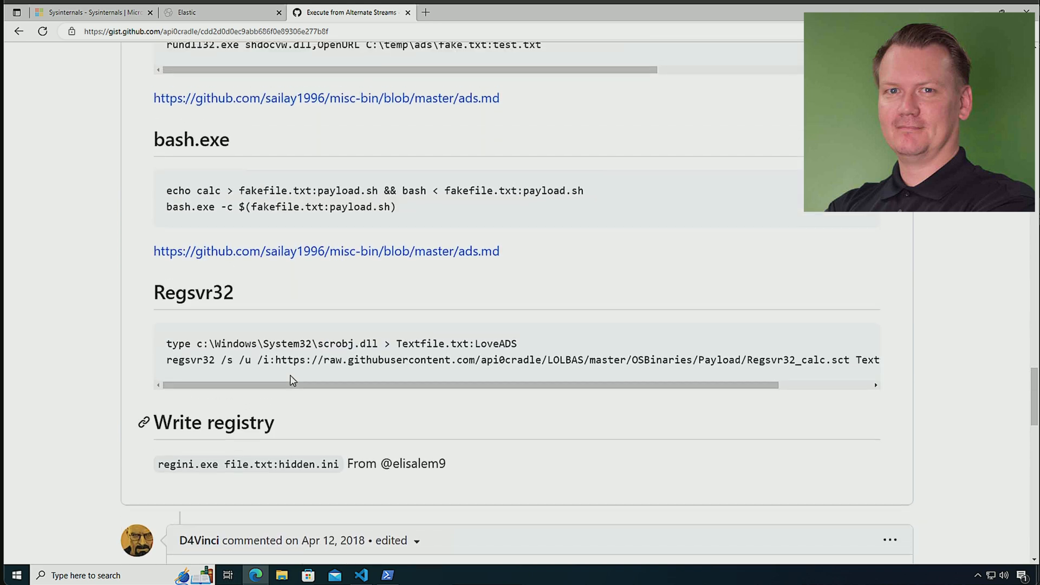
scroll("up", 3)
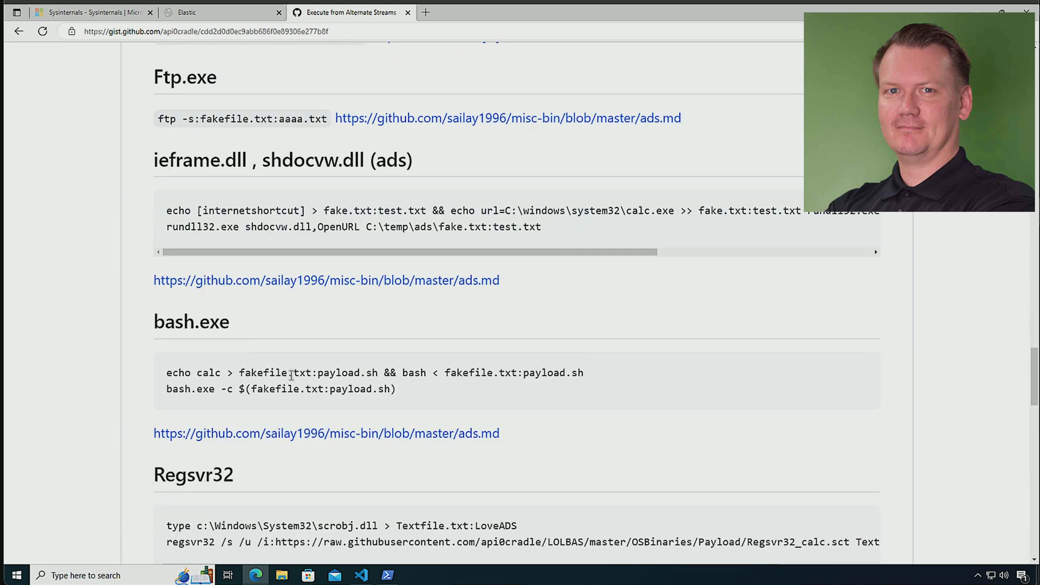